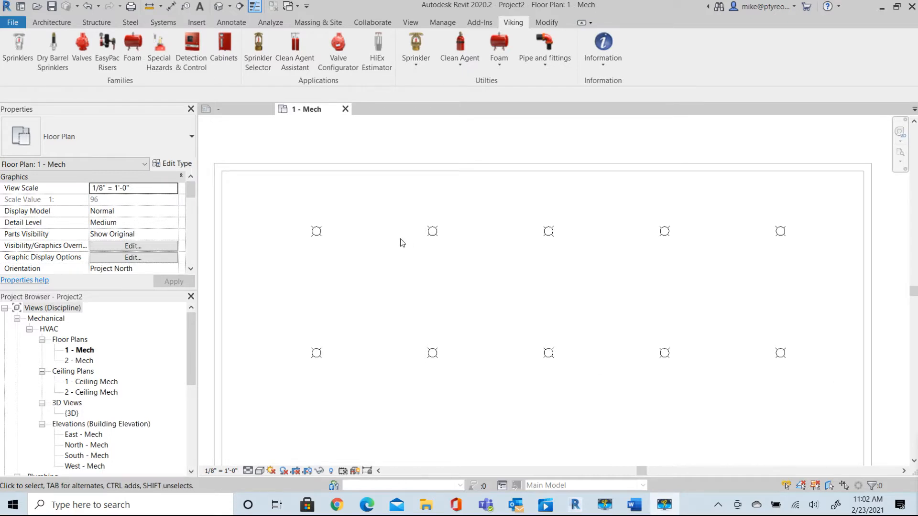
pyautogui.moveTo(505, 242)
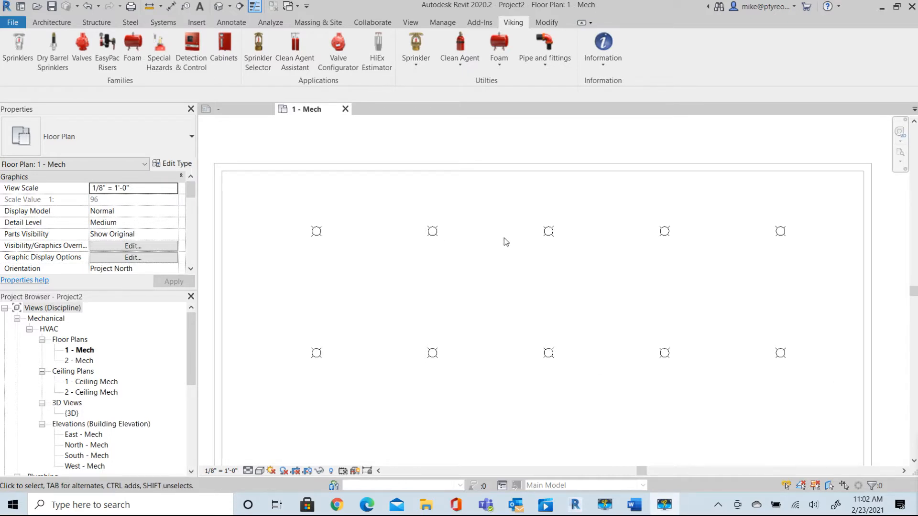
pyautogui.moveTo(458, 244)
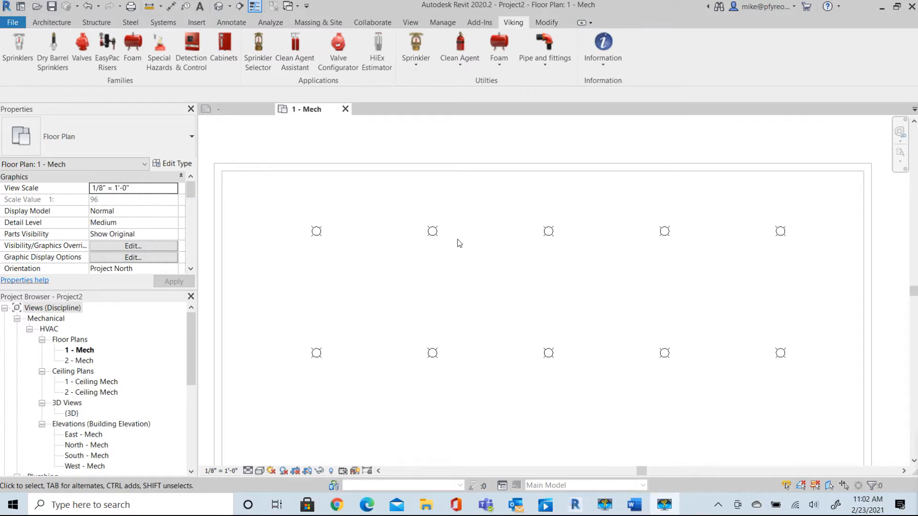
pyautogui.moveTo(527, 364)
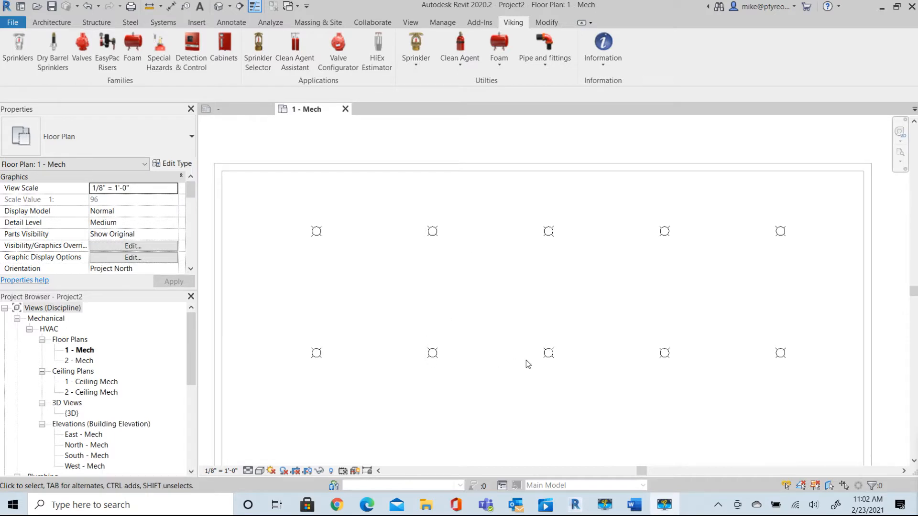
pyautogui.moveTo(579, 365)
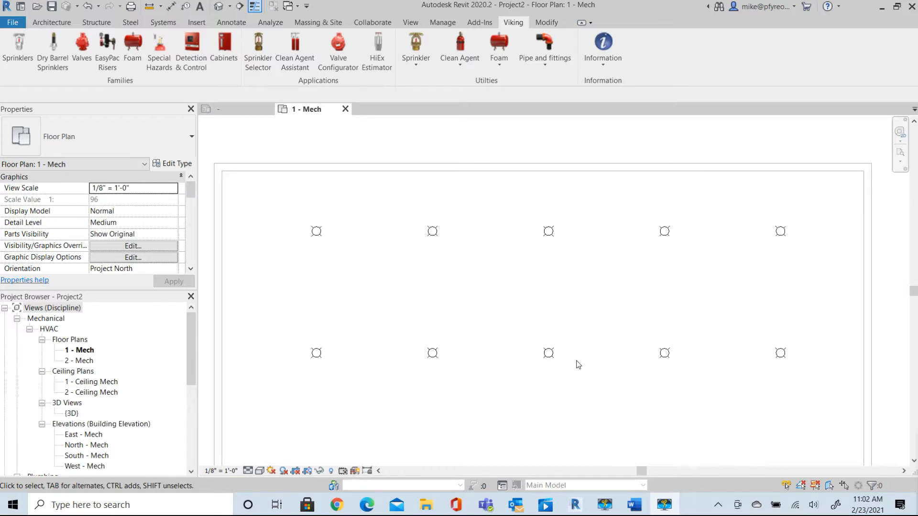
pyautogui.moveTo(581, 365)
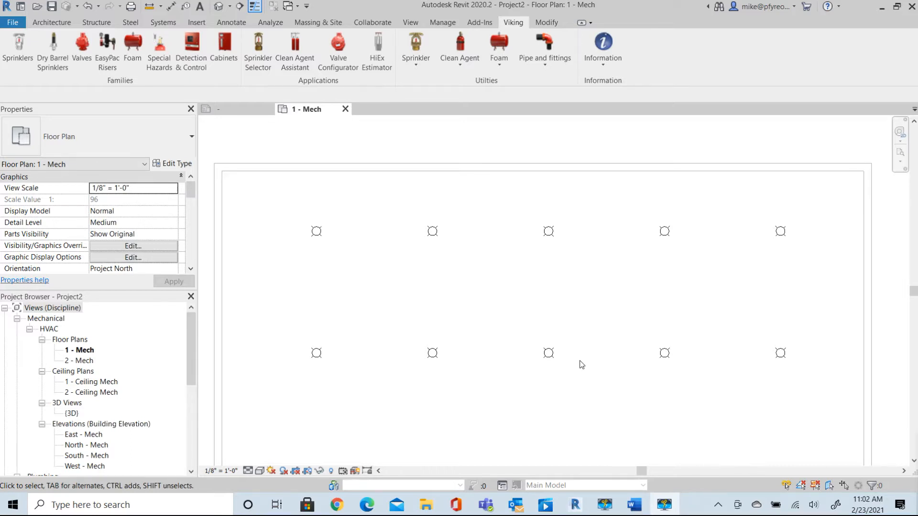
pyautogui.moveTo(633, 357)
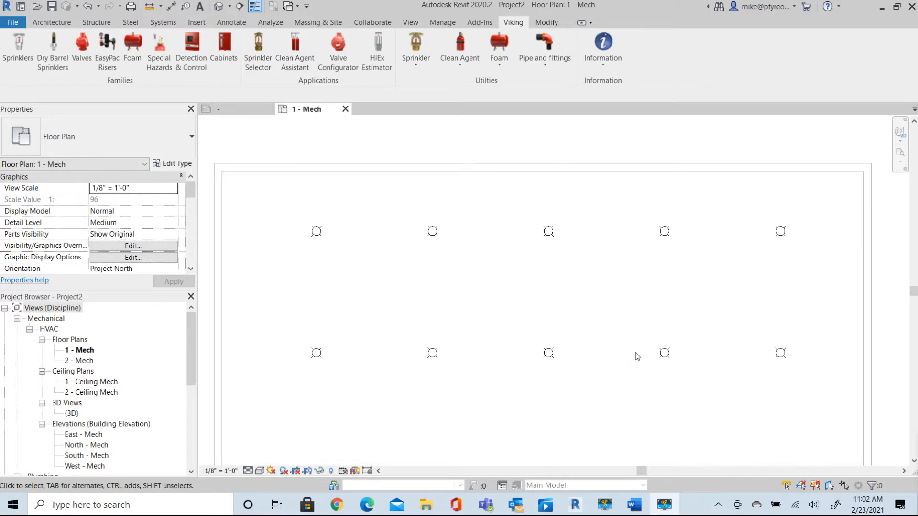
pyautogui.moveTo(638, 356)
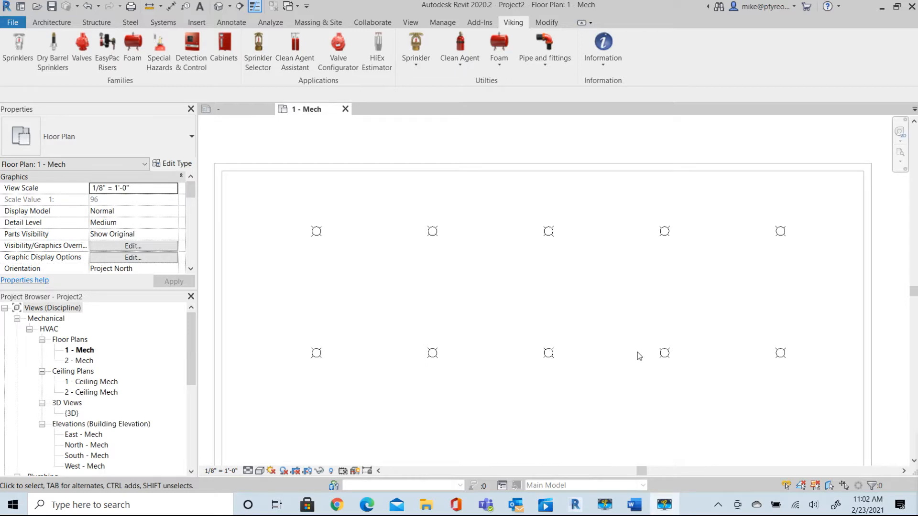
pyautogui.moveTo(644, 355)
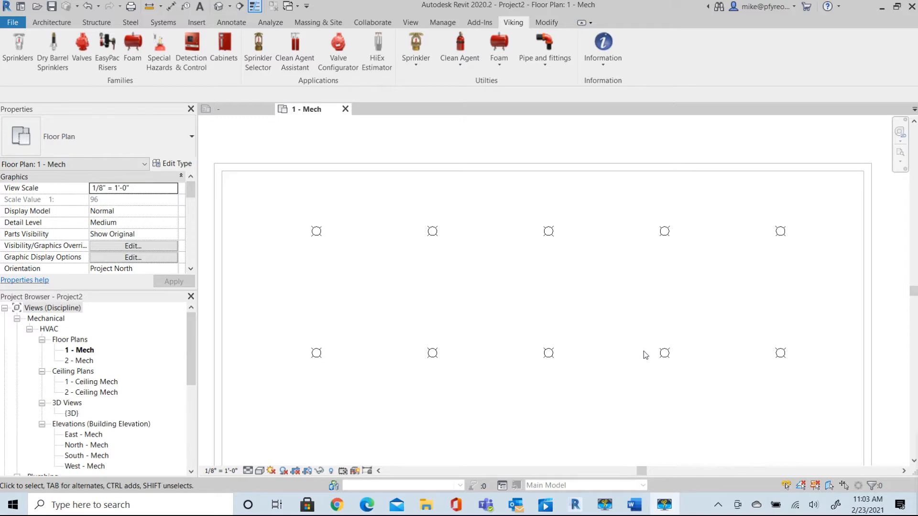
pyautogui.moveTo(550, 238)
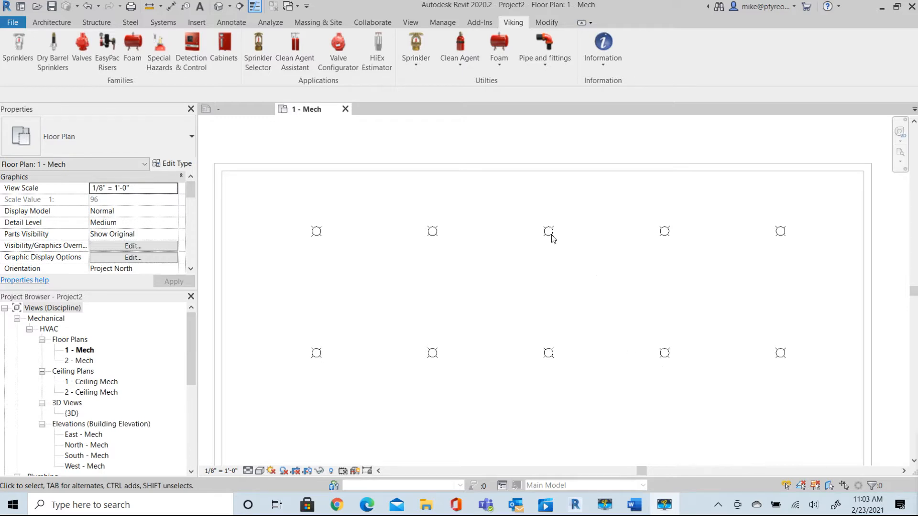
pyautogui.moveTo(586, 292)
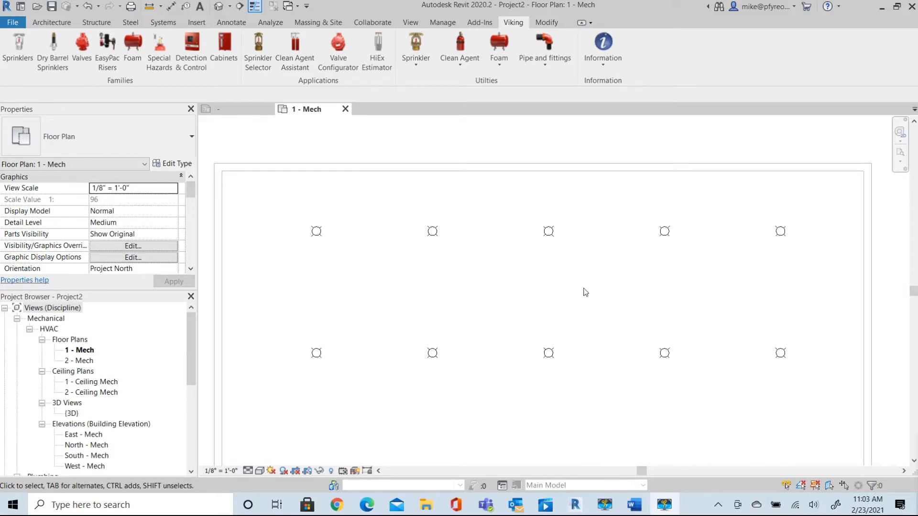
# Create a new family from the Annotations folder's Generic Annotation.rft template.
pyautogui.click(12, 21)
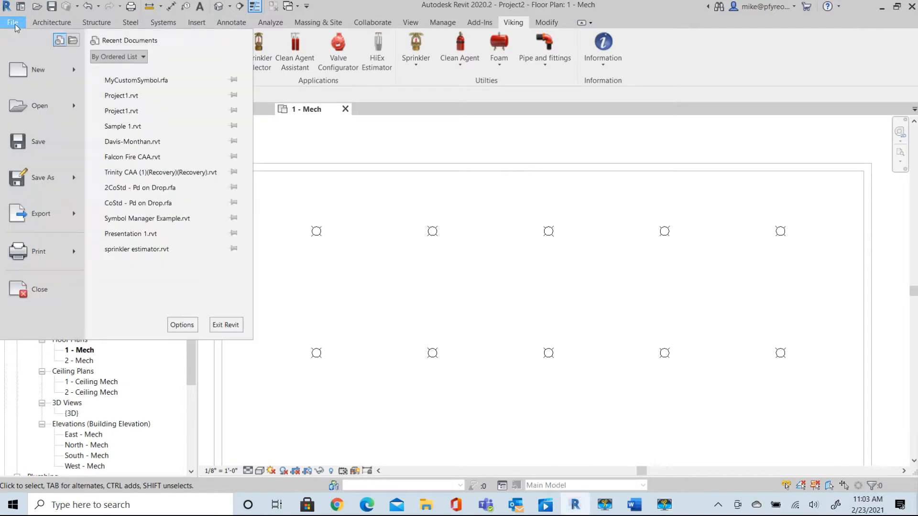
pyautogui.moveTo(38, 70)
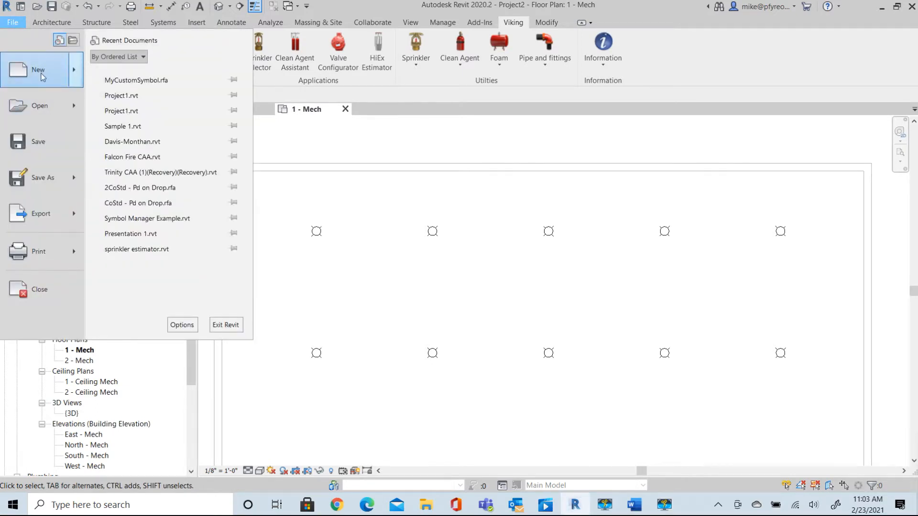
pyautogui.click(38, 70)
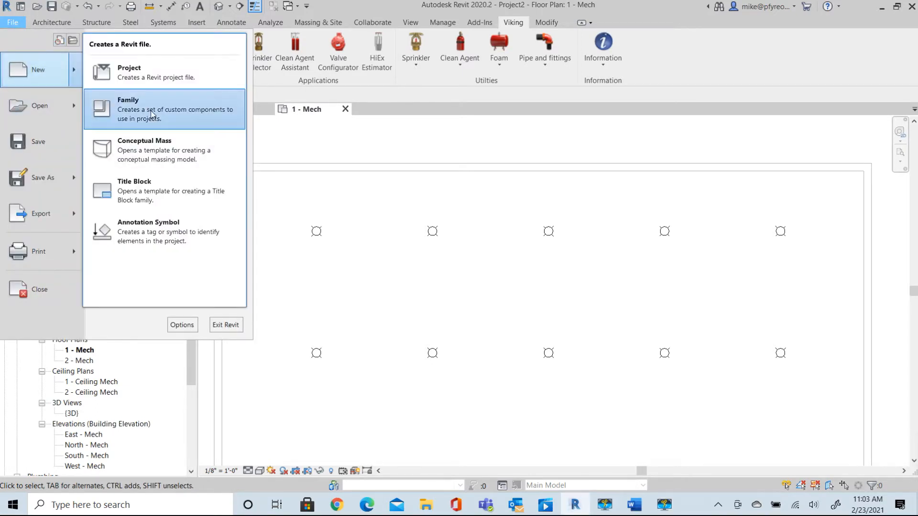
pyautogui.click(127, 109)
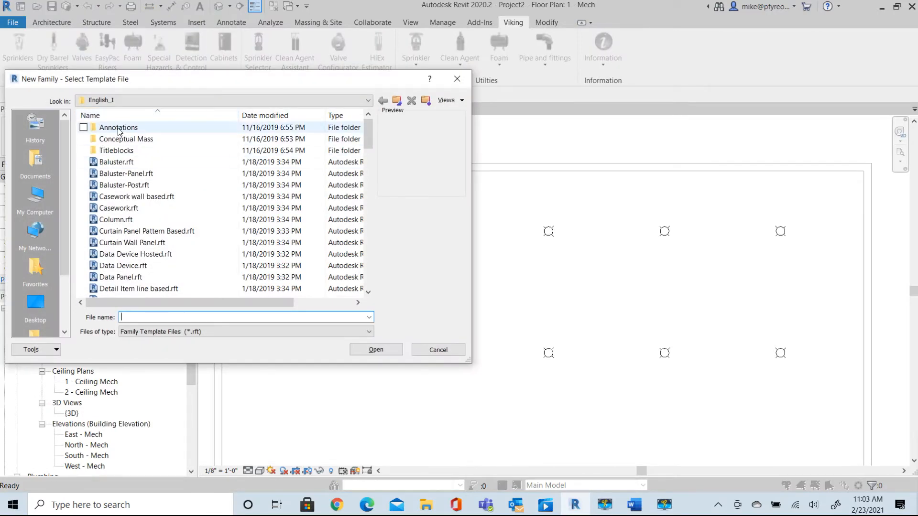
pyautogui.doubleClick(118, 127)
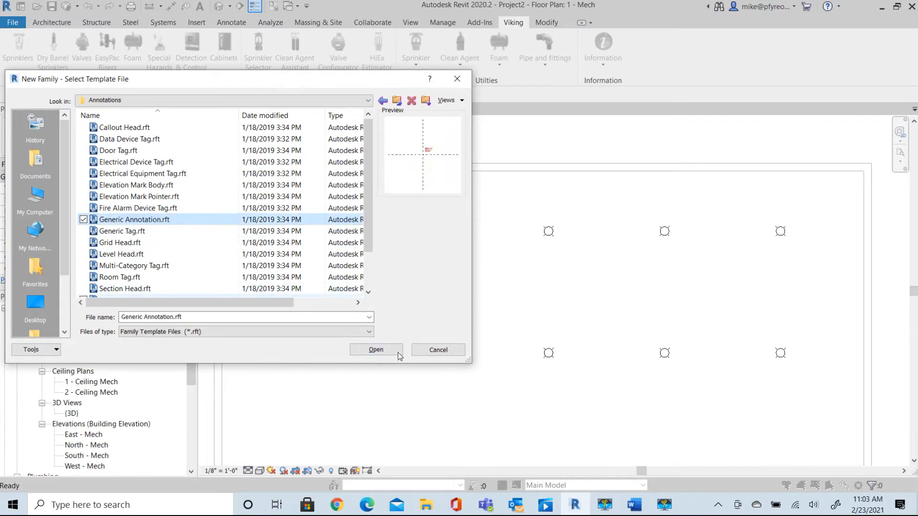
pyautogui.click(376, 350)
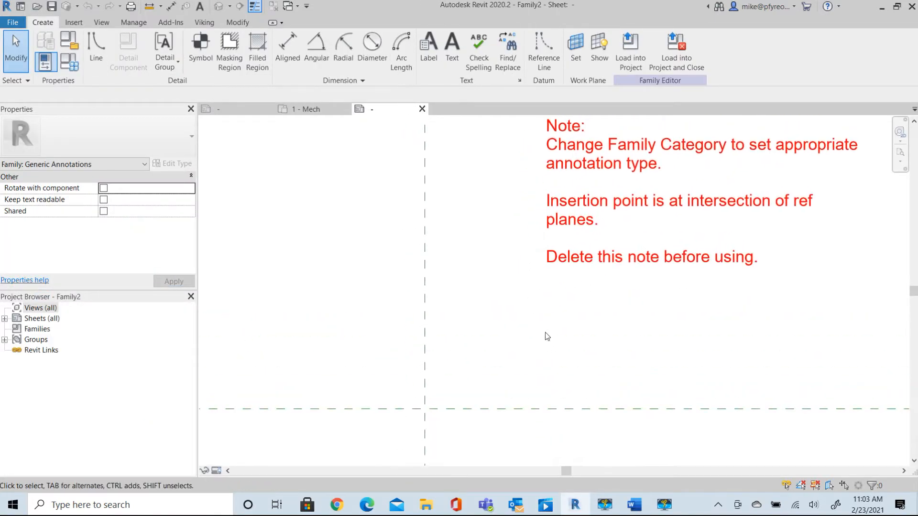
pyautogui.moveTo(533, 303)
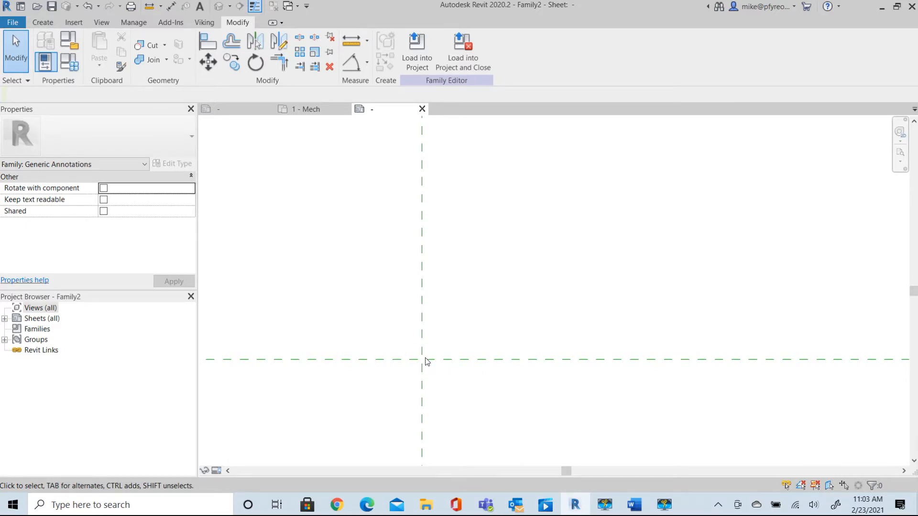
pyautogui.moveTo(426, 364)
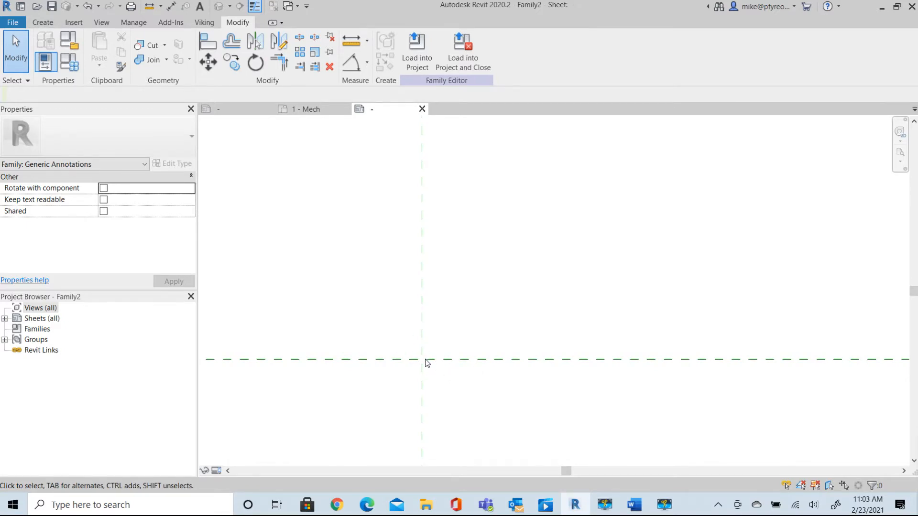
pyautogui.moveTo(532, 176)
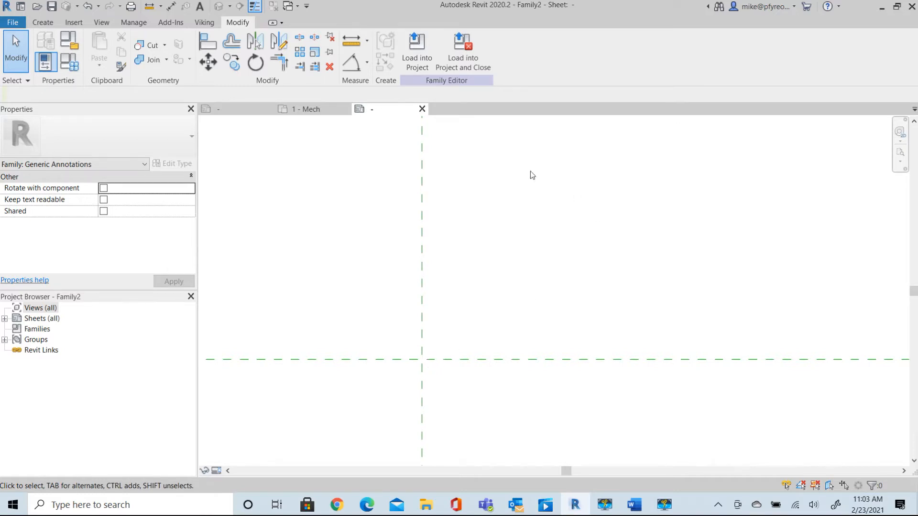
# Draw a circle of radius 1 centred on the reference plane intersection.
pyautogui.click(42, 22)
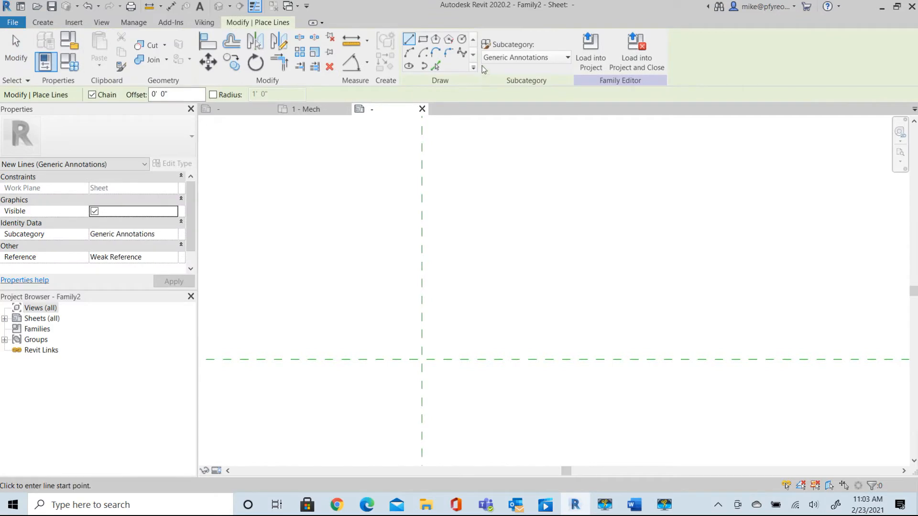
pyautogui.moveTo(462, 39)
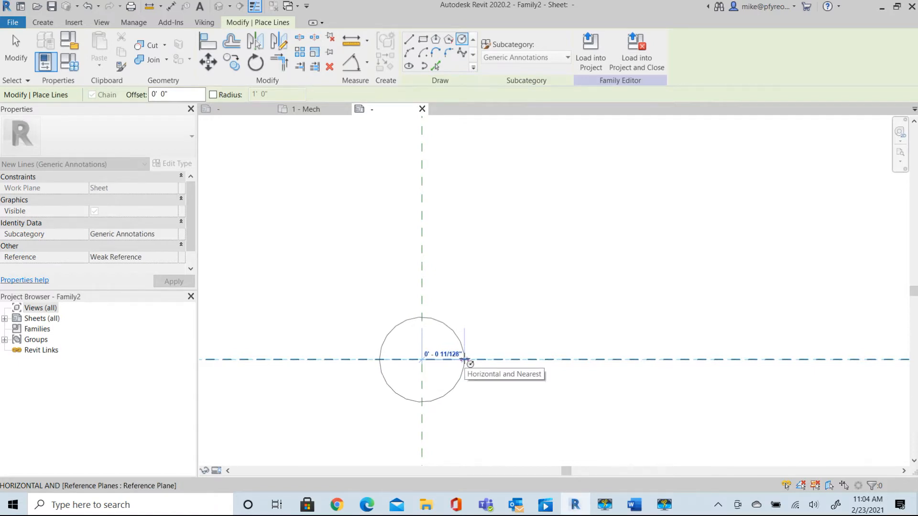
pyautogui.write('1')
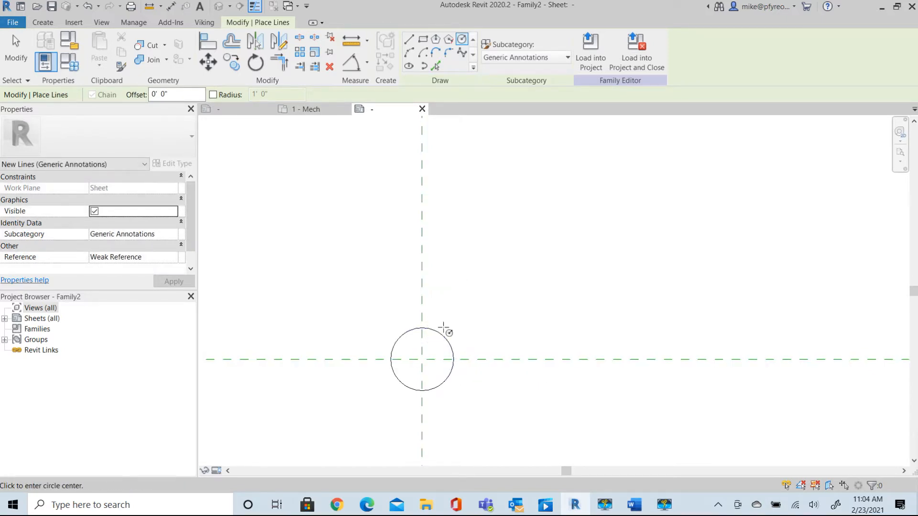
pyautogui.click(421, 359)
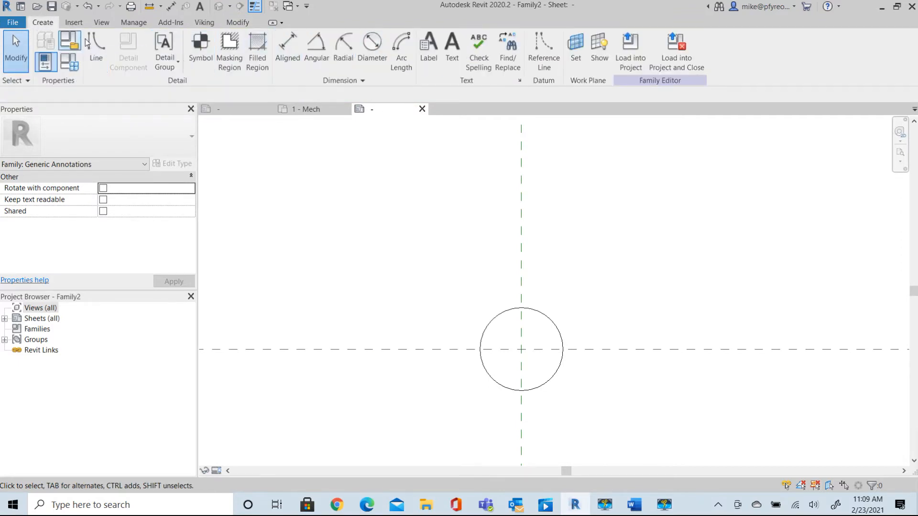
# Draw a short 45° diagonal tick line and mirror it into the other quadrants.
pyautogui.click(96, 46)
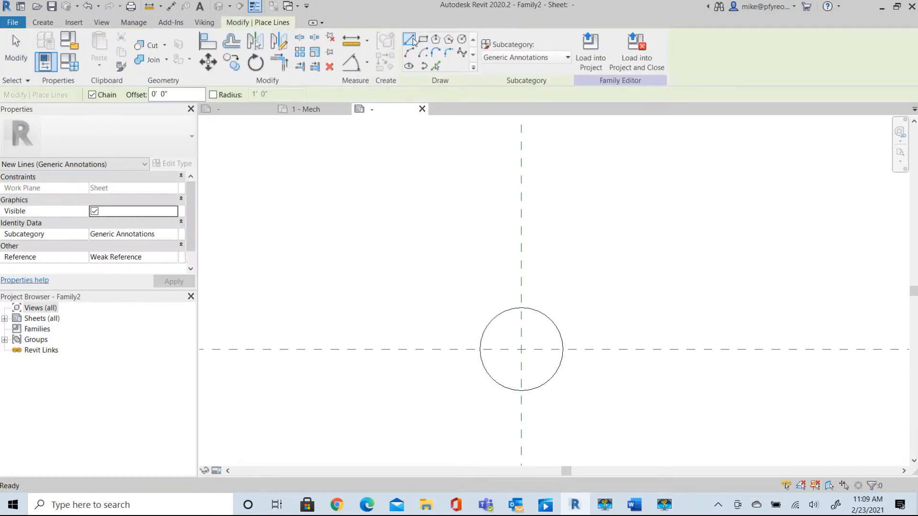
pyautogui.click(409, 40)
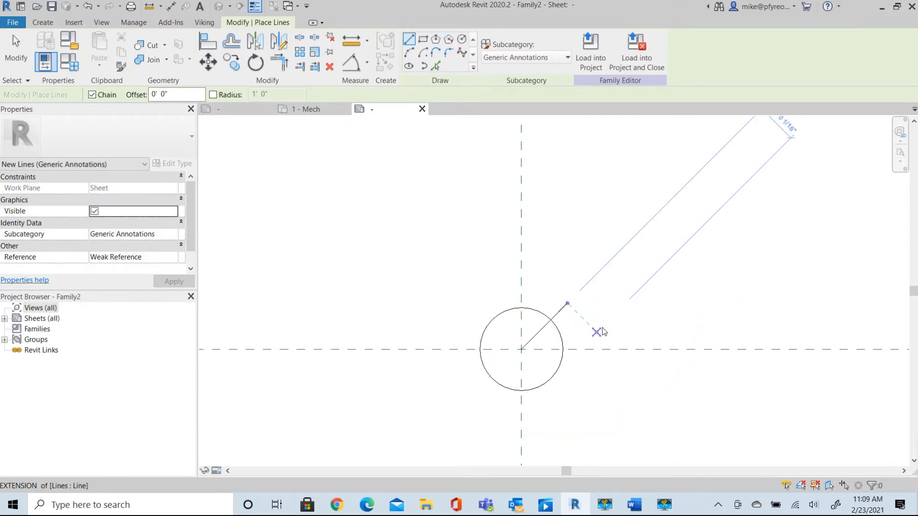
pyautogui.press('Escape')
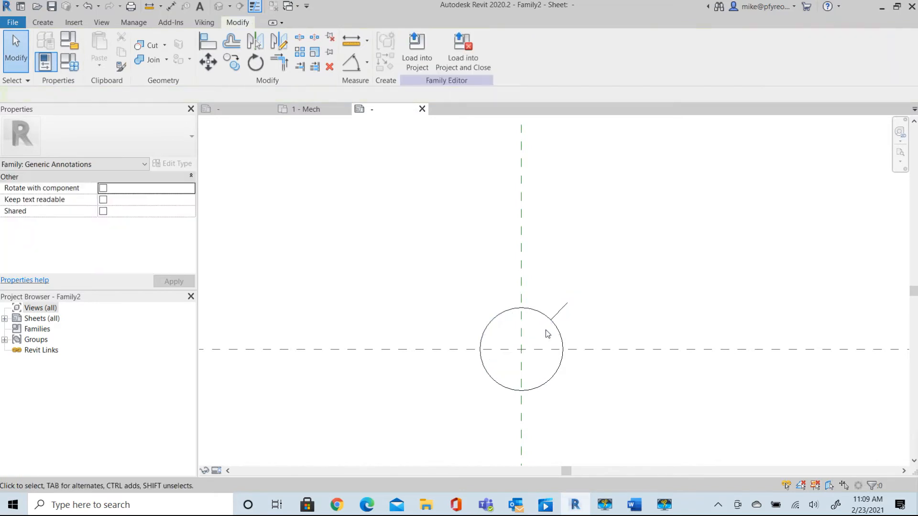
pyautogui.click(553, 308)
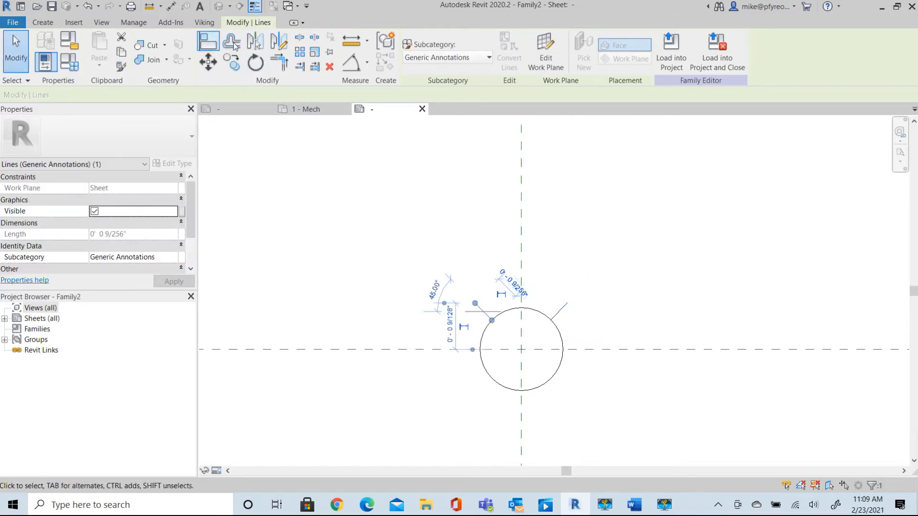
pyautogui.moveTo(255, 41)
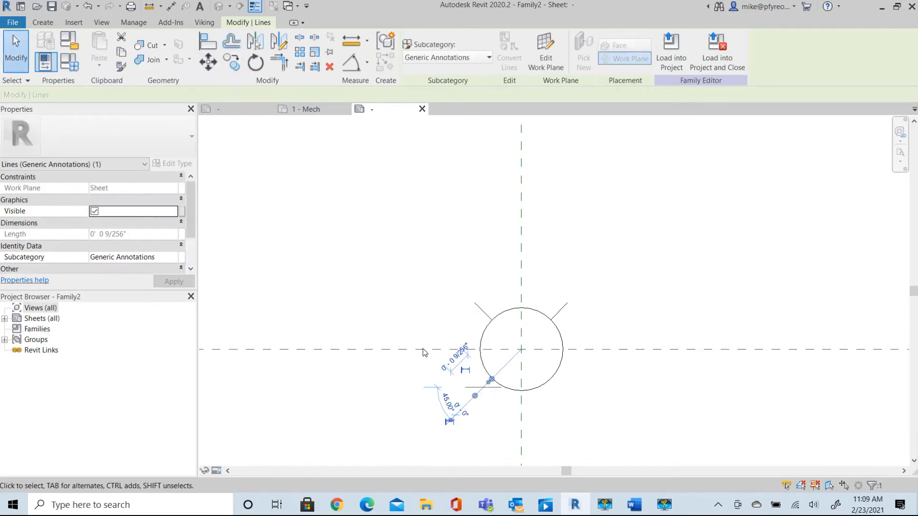
pyautogui.click(255, 42)
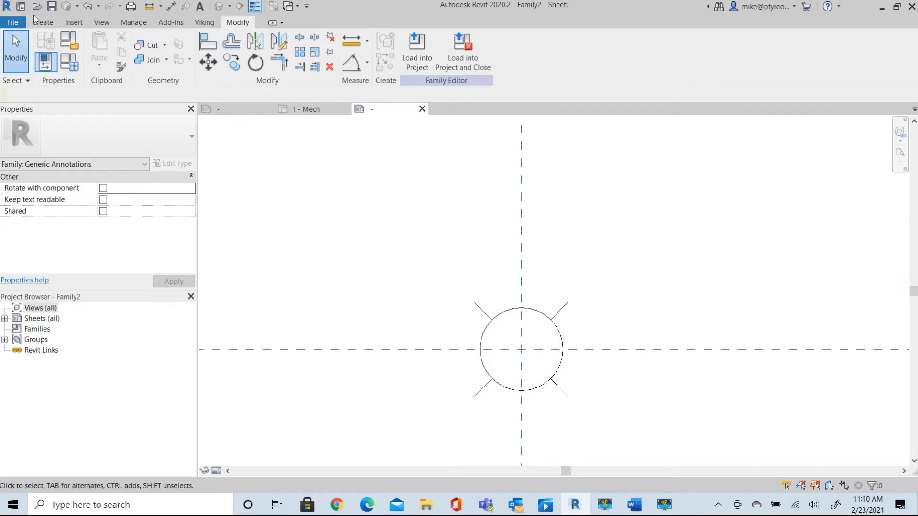
# Sketch a smaller circle concentric with the outer circle at the reference plane intersection.
pyautogui.click(42, 23)
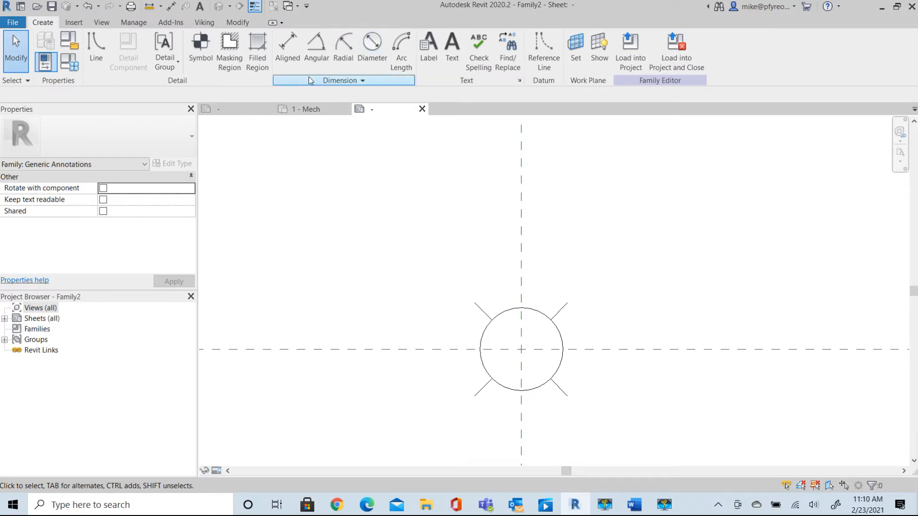
pyautogui.click(96, 46)
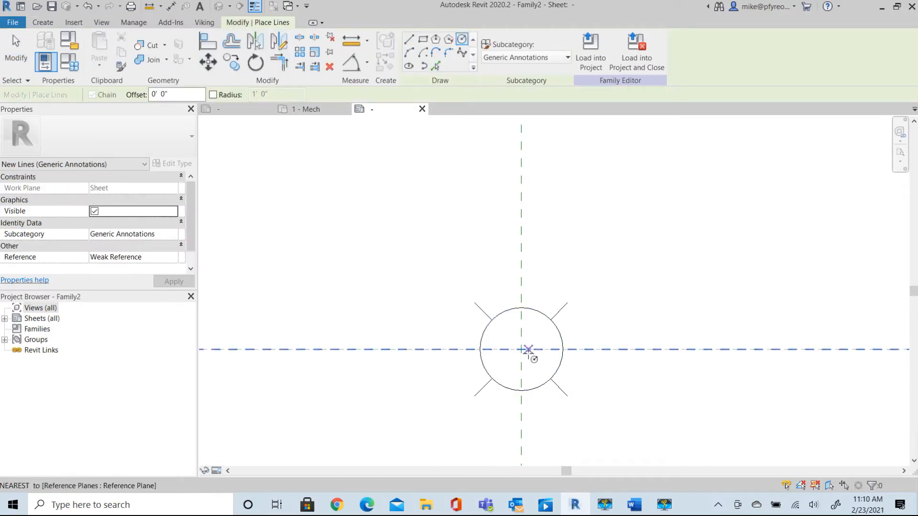
pyautogui.moveTo(521, 349); pyautogui.dragTo(548, 339)
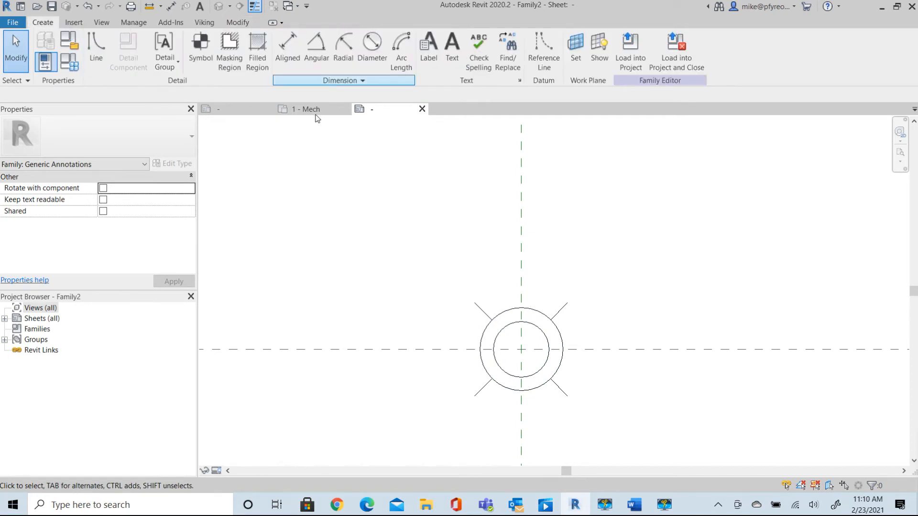
pyautogui.click(257, 50)
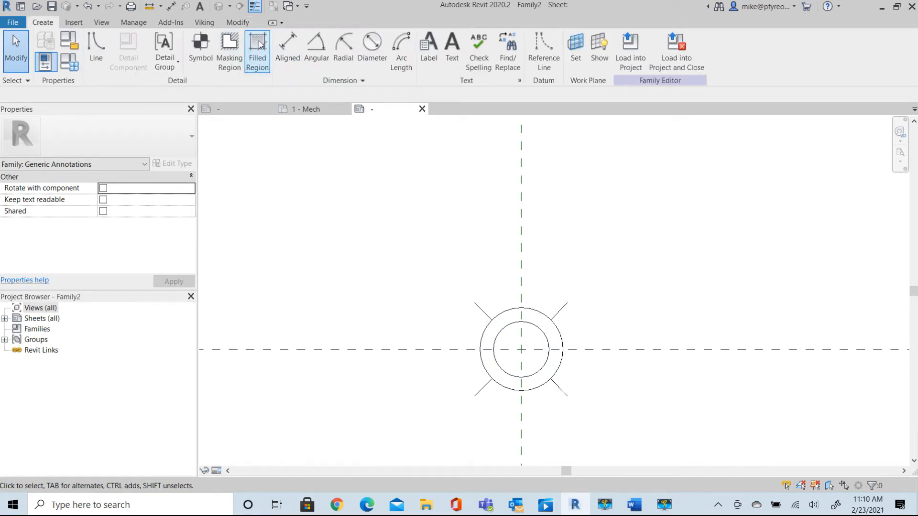
# Begin a solid filled region bounded by the inner and outer circles.
pyautogui.click(256, 52)
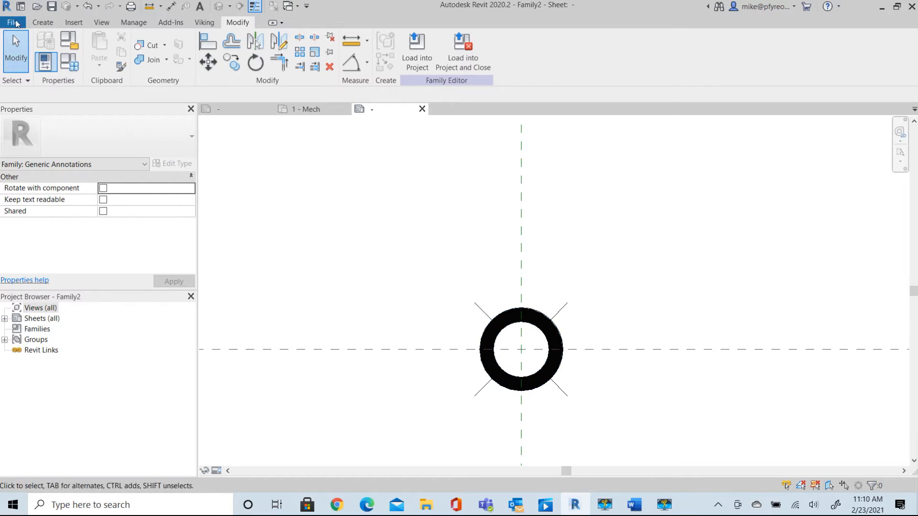
# Save the family as 'UP EC 286 Head' in the Custom Sprinkler Symbols folder.
pyautogui.click(11, 23)
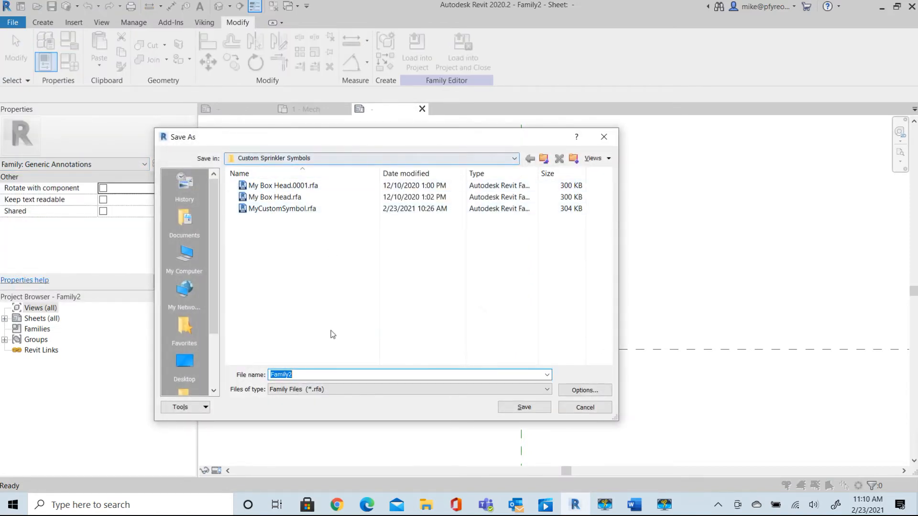
pyautogui.press('Delete')
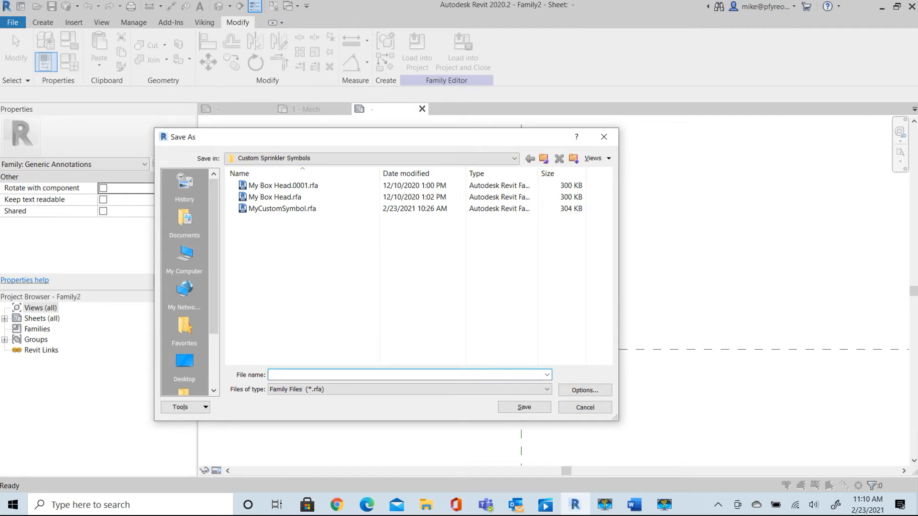
pyautogui.write('U')
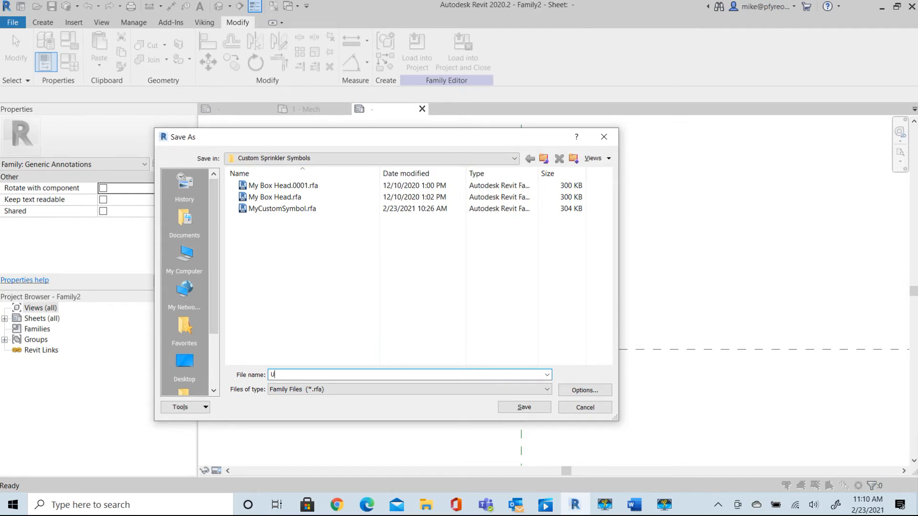
pyautogui.write('P EC')
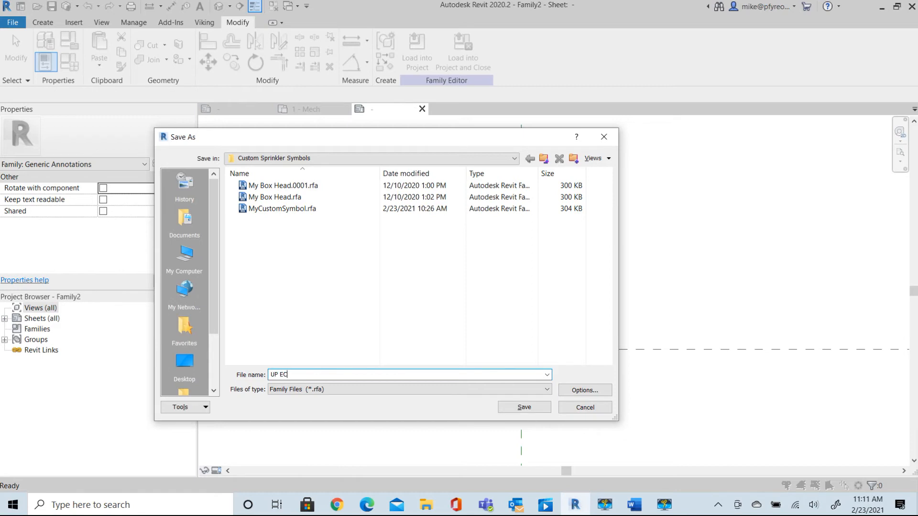
pyautogui.write('28')
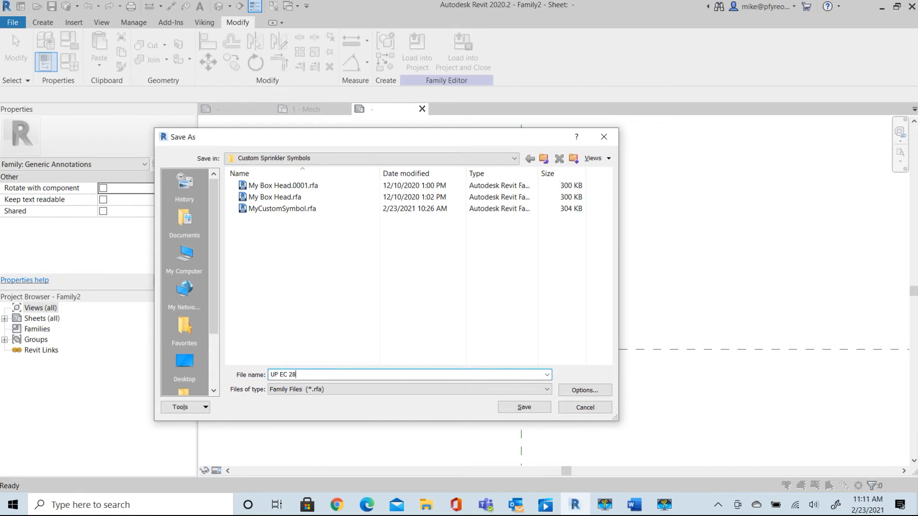
pyautogui.write('6')
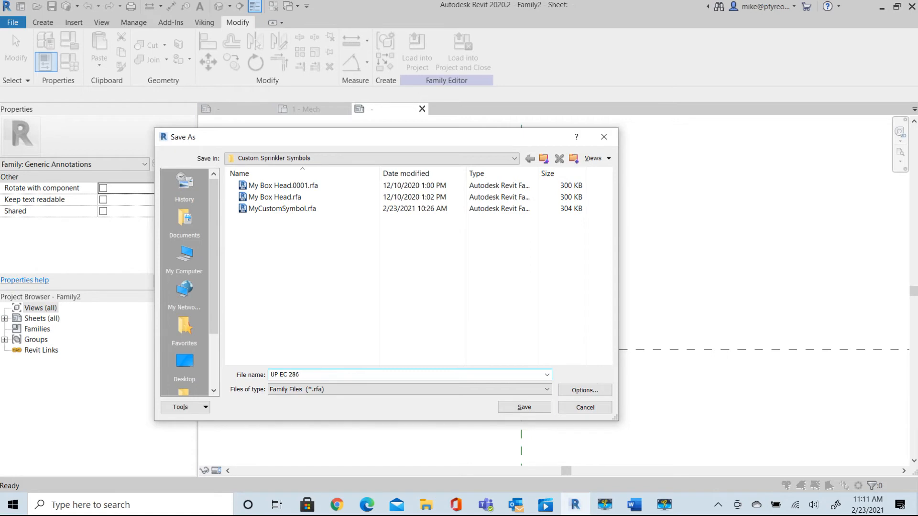
pyautogui.write('Head')
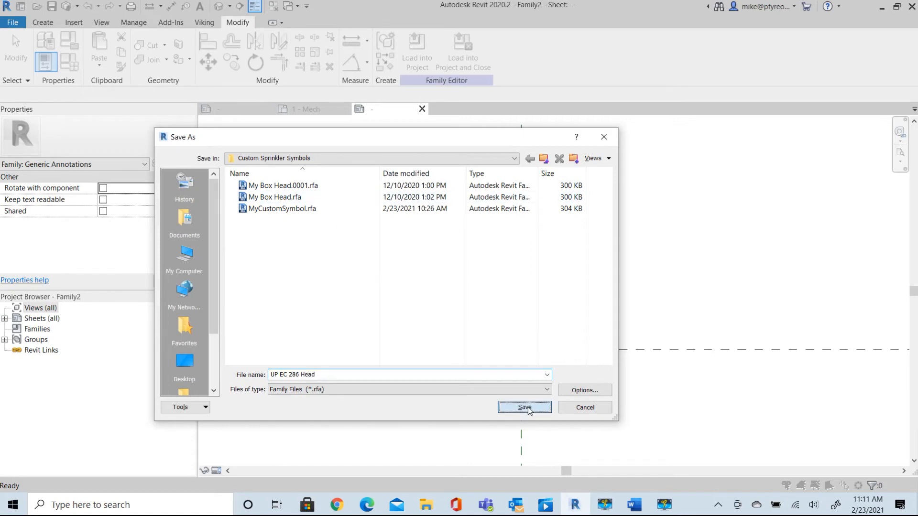
pyautogui.click(523, 407)
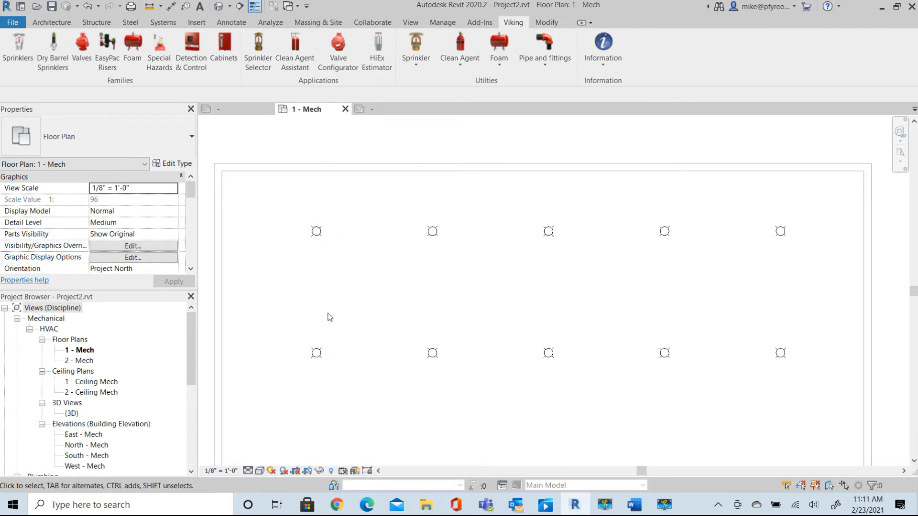
# In the Viking Symbol Manager, give the 155F heads a new symbol and select the 286F row.
pyautogui.click(416, 50)
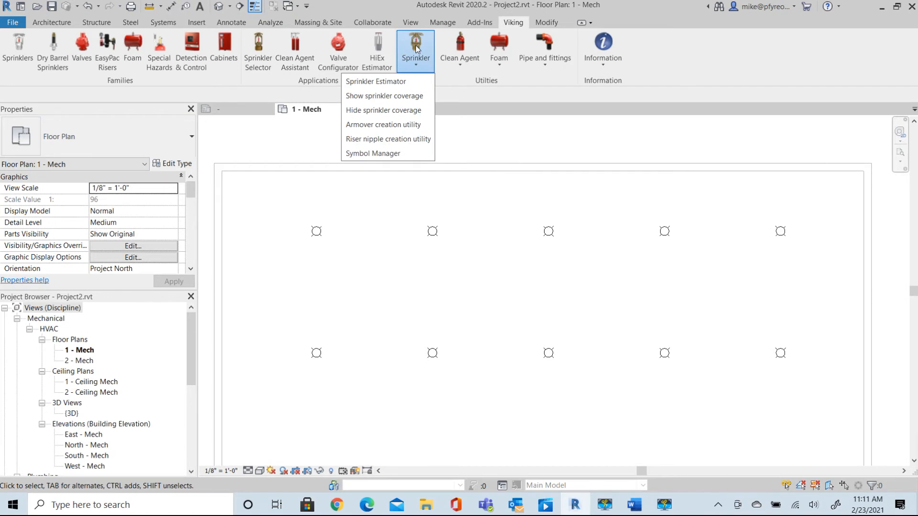
pyautogui.moveTo(372, 154)
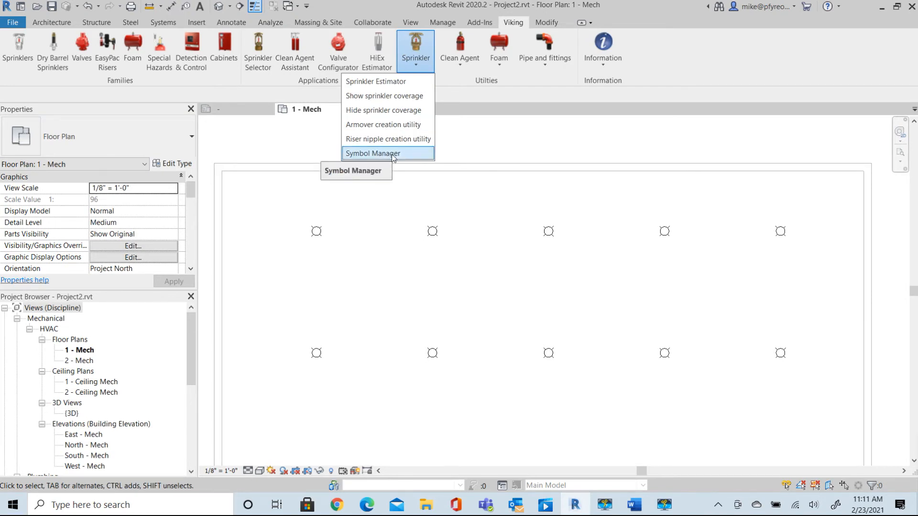
pyautogui.click(372, 153)
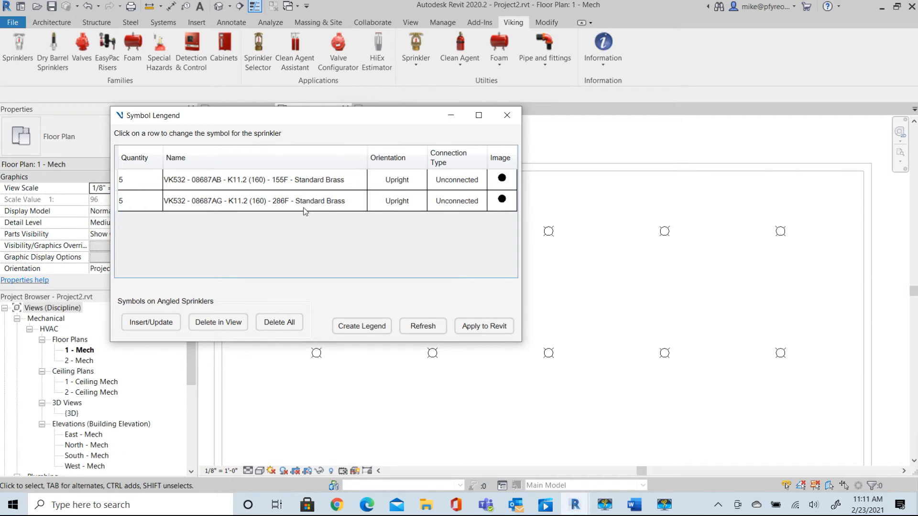
pyautogui.moveTo(477, 183)
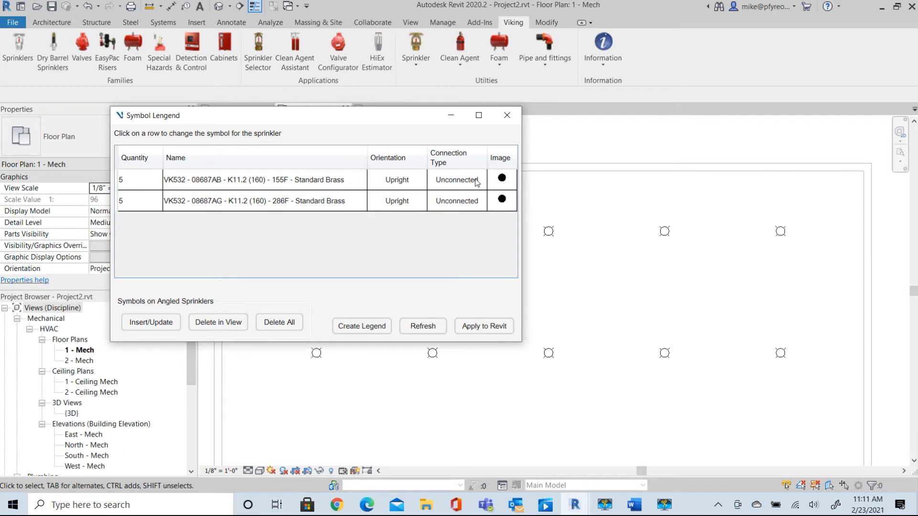
pyautogui.click(258, 180)
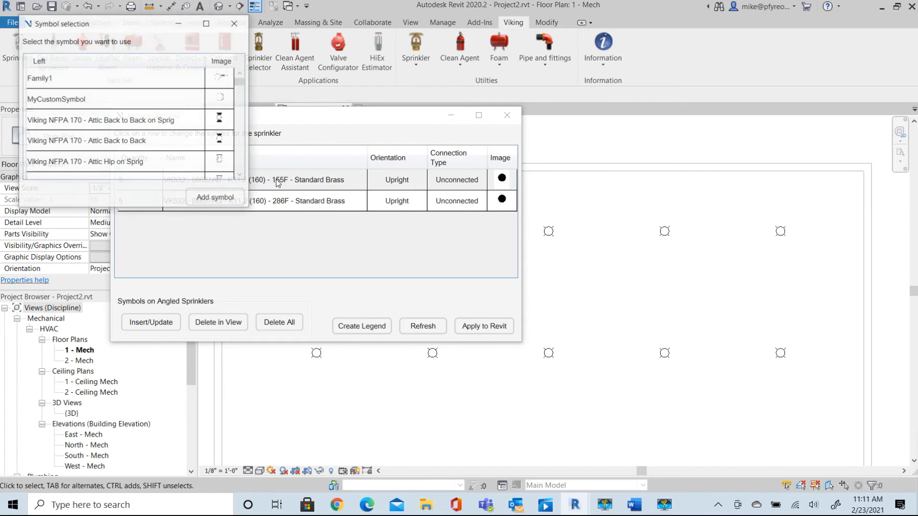
pyautogui.click(234, 23)
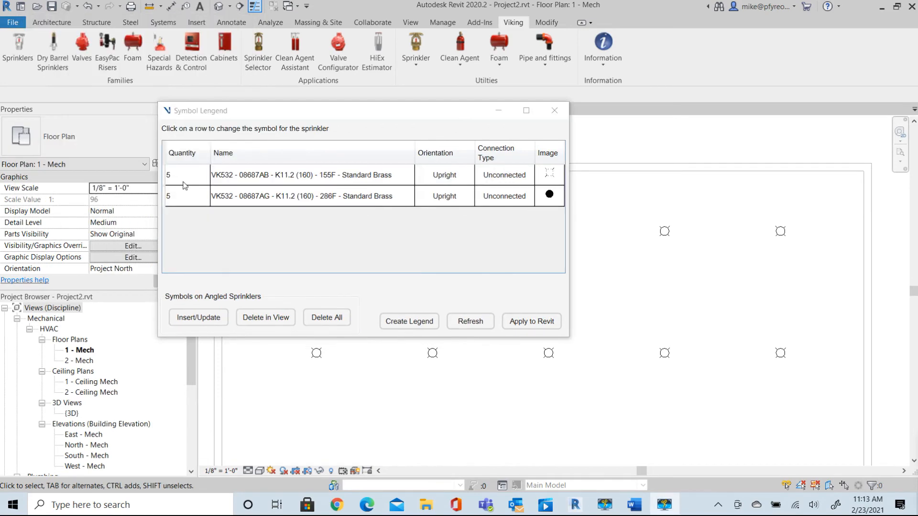
pyautogui.moveTo(704, 182)
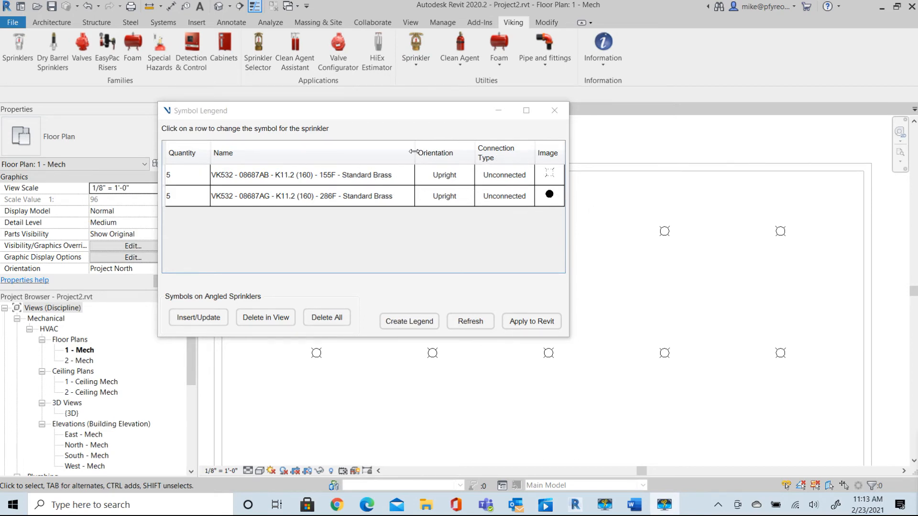
pyautogui.click(309, 197)
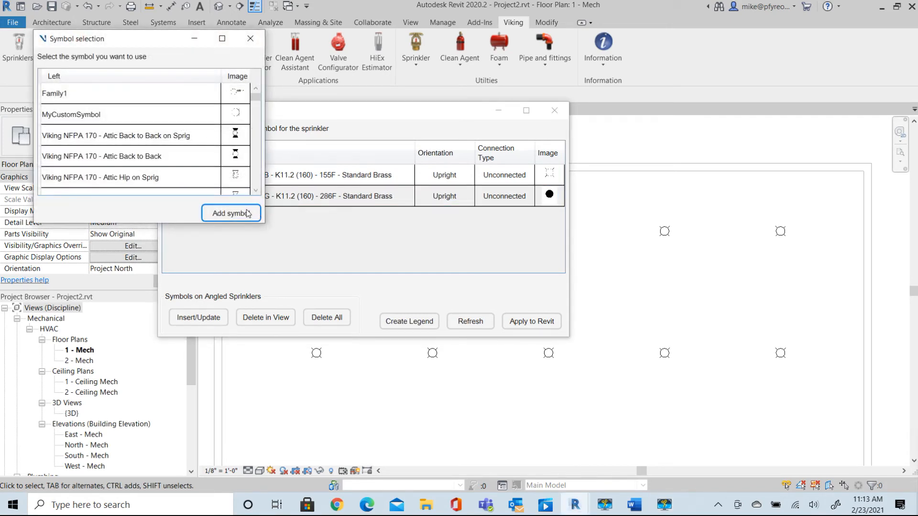
# Load UP EC 286 Head.rfa from Documents > Custom Sprinkler Symbols into the symbol choices.
pyautogui.click(230, 213)
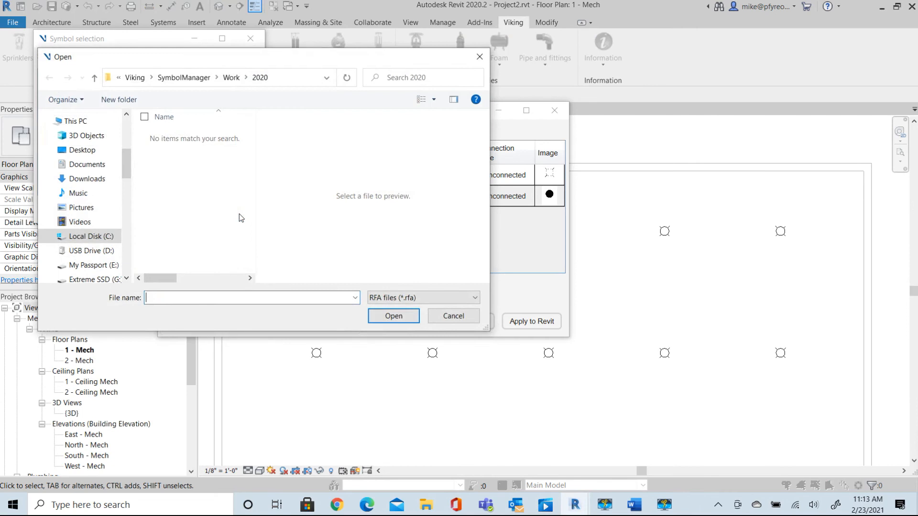
pyautogui.moveTo(147, 156)
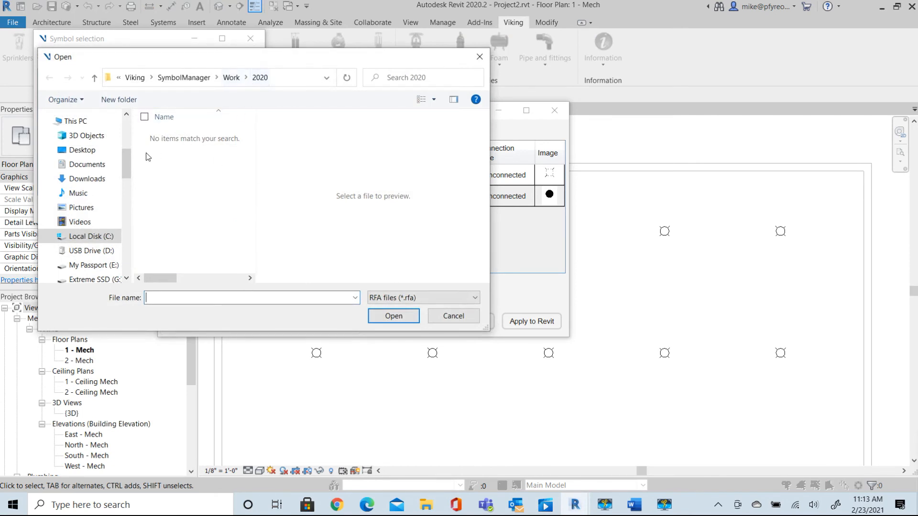
pyautogui.click(91, 236)
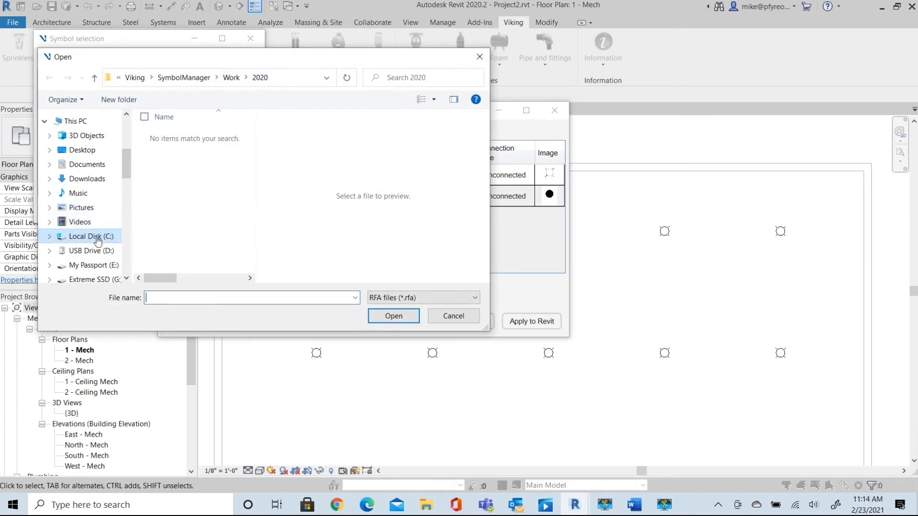
pyautogui.click(88, 236)
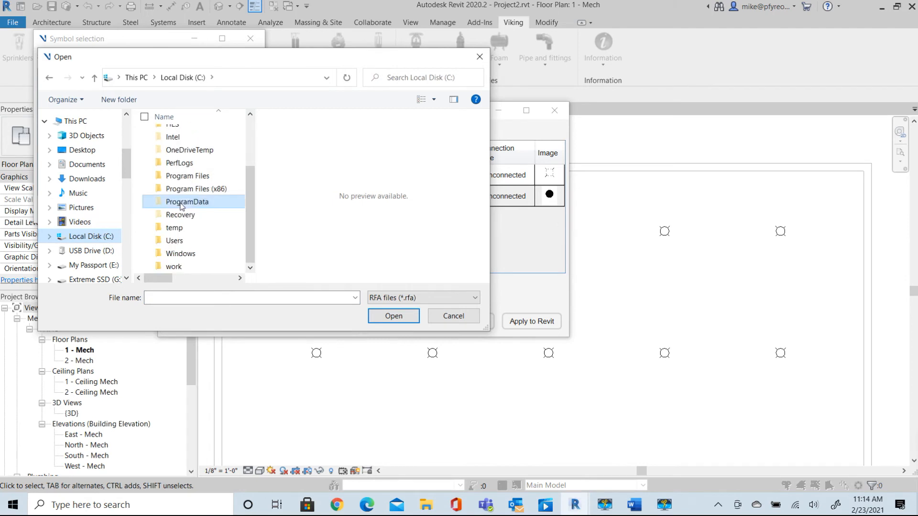
pyautogui.click(88, 164)
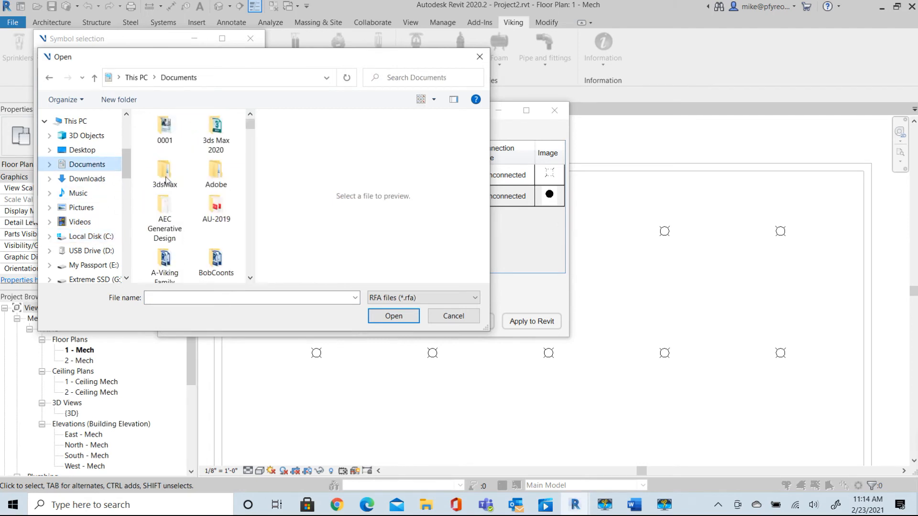
pyautogui.scroll(-3)
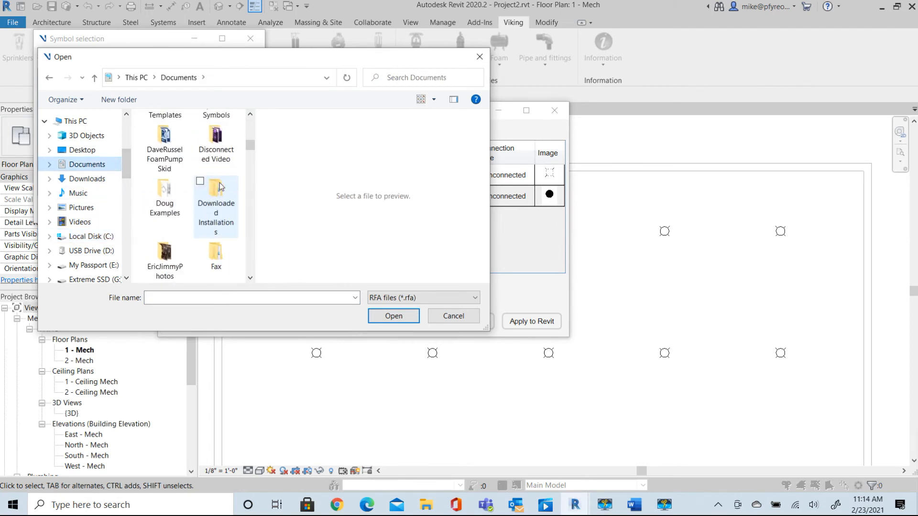
pyautogui.doubleClick(216, 194)
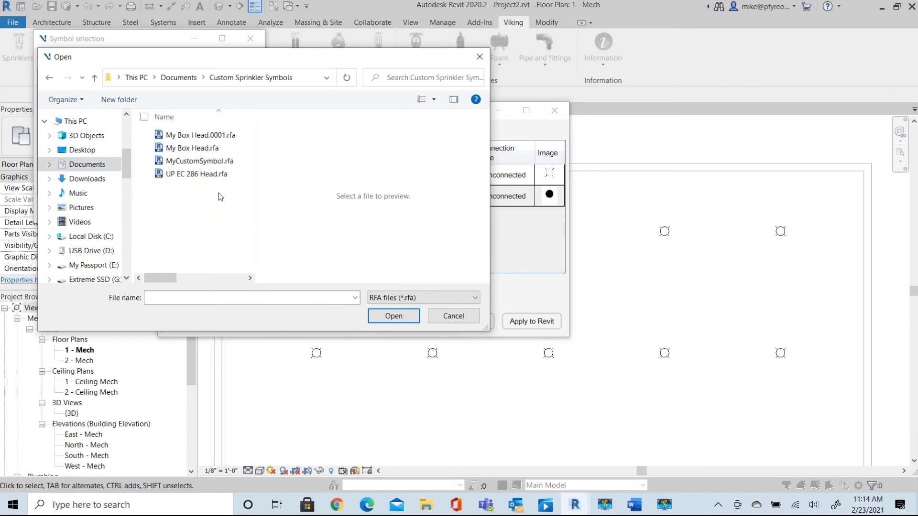
pyautogui.click(197, 174)
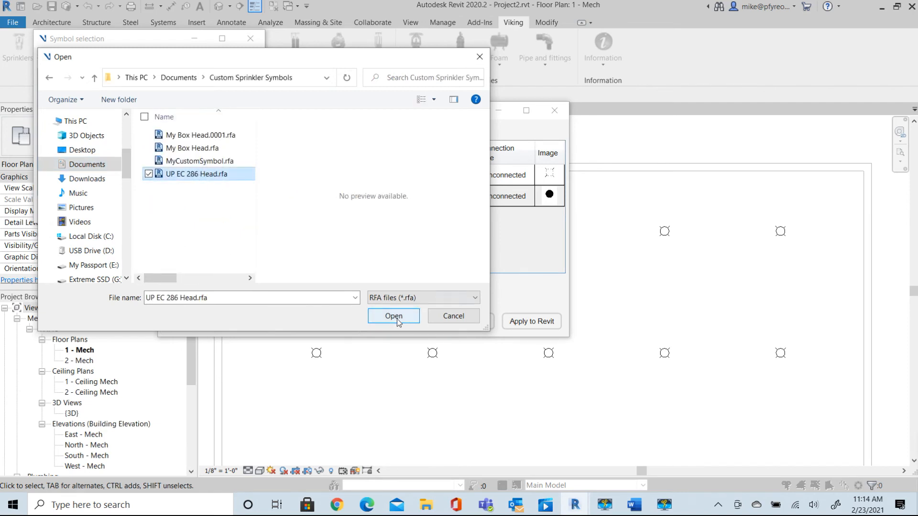
pyautogui.click(393, 316)
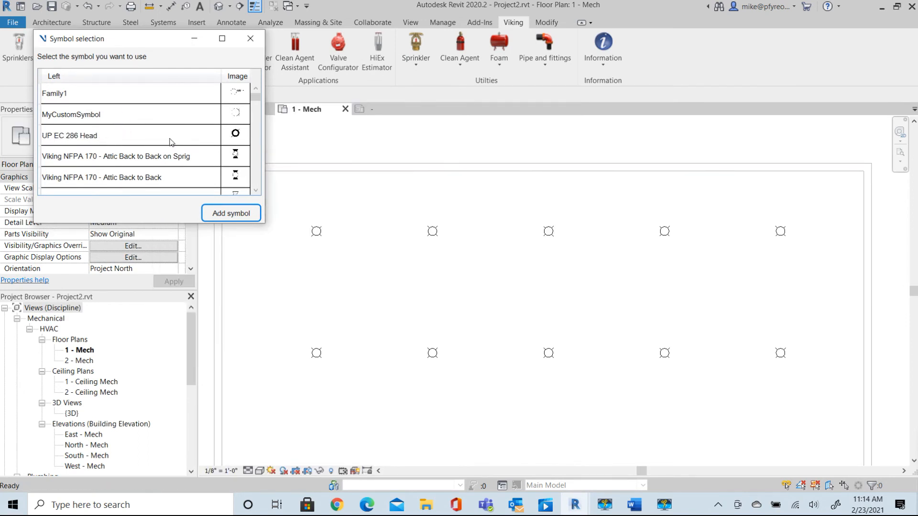
pyautogui.moveTo(206, 202)
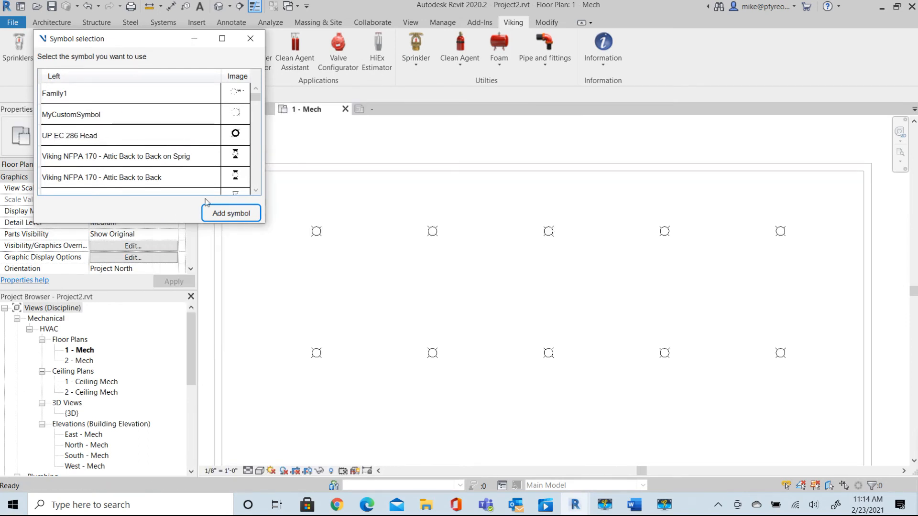
# Add the UP EC 286 Head symbol and apply it to the five 286F sprinklers.
pyautogui.click(230, 212)
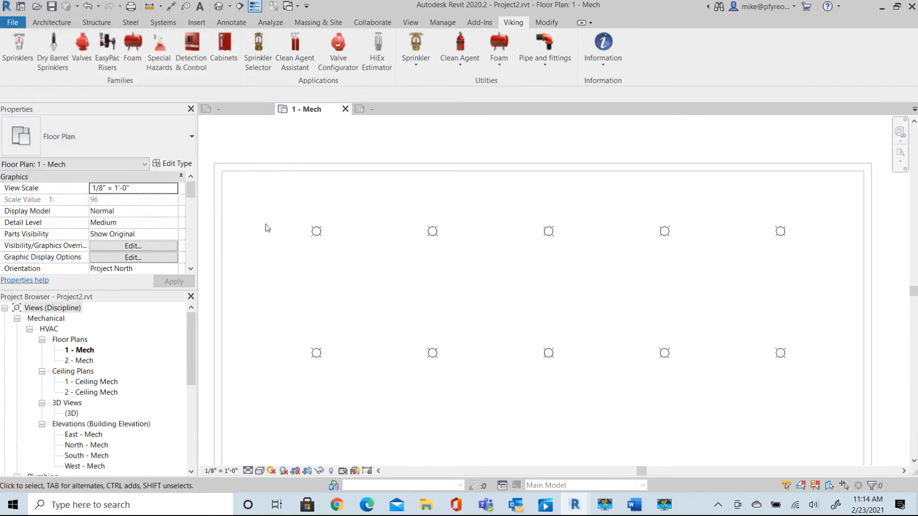
pyautogui.moveTo(282, 206)
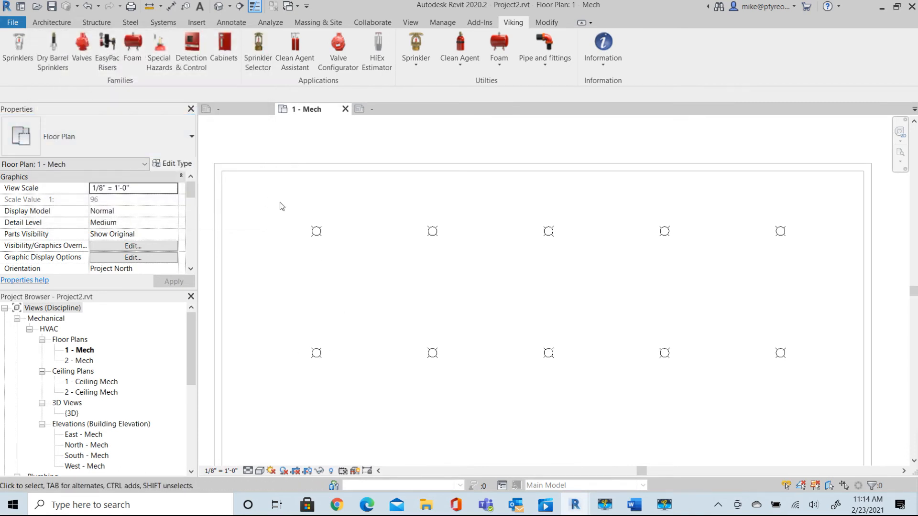
pyautogui.click(415, 51)
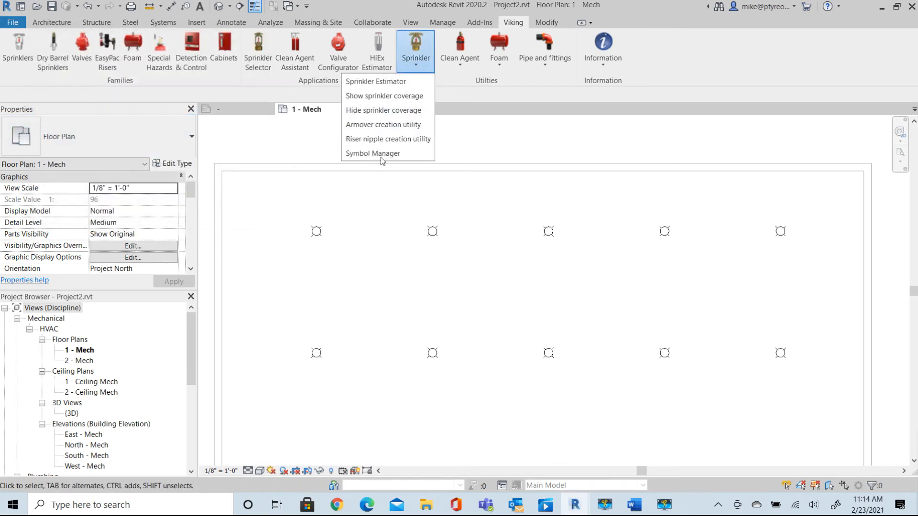
pyautogui.click(372, 154)
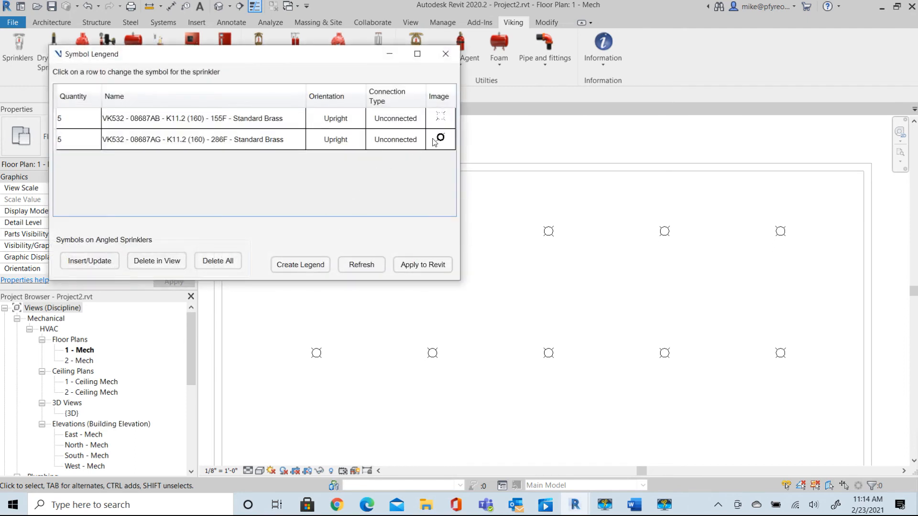
pyautogui.click(423, 264)
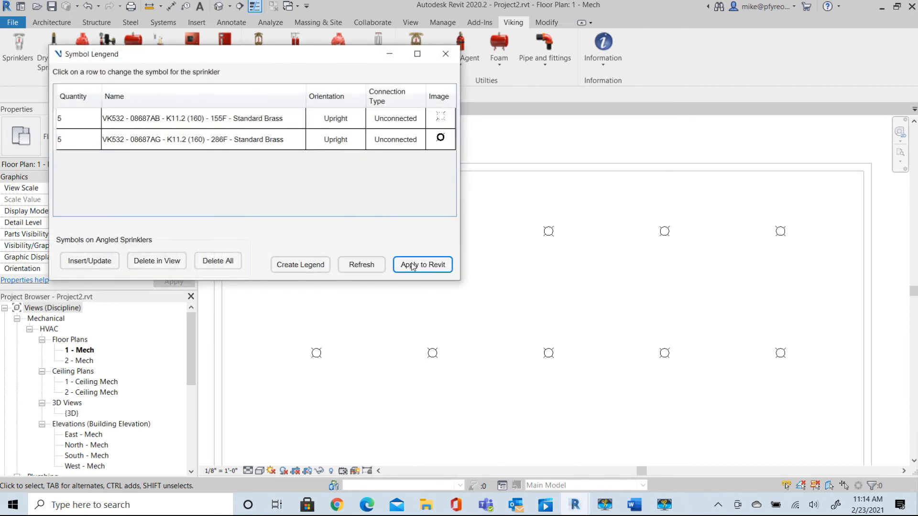
pyautogui.click(422, 264)
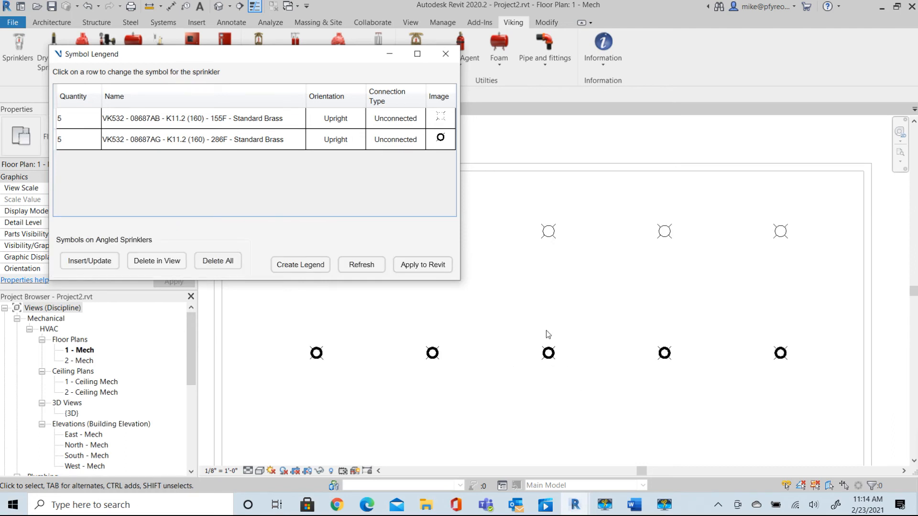
pyautogui.click(445, 54)
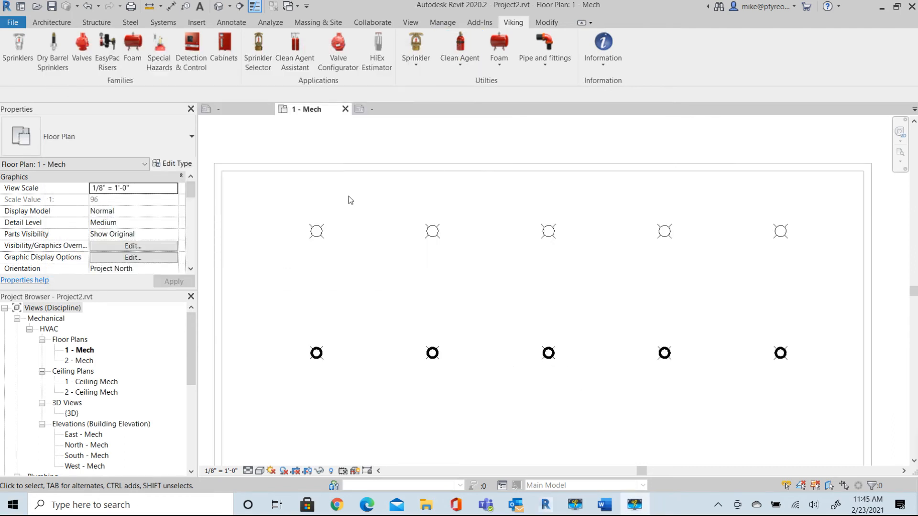
pyautogui.moveTo(331, 358)
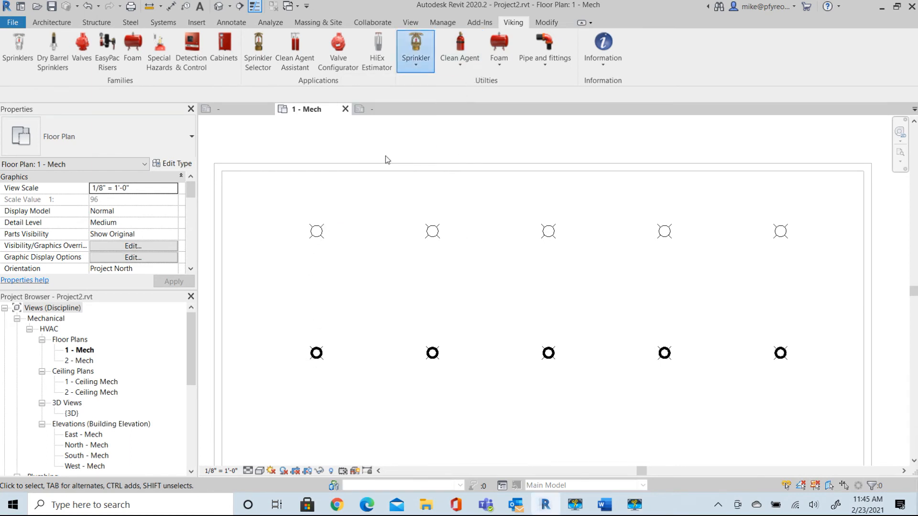
# Generate the Viking Sprinkler Legend schedule from the Symbol Manager and open sheet A101.
pyautogui.click(415, 50)
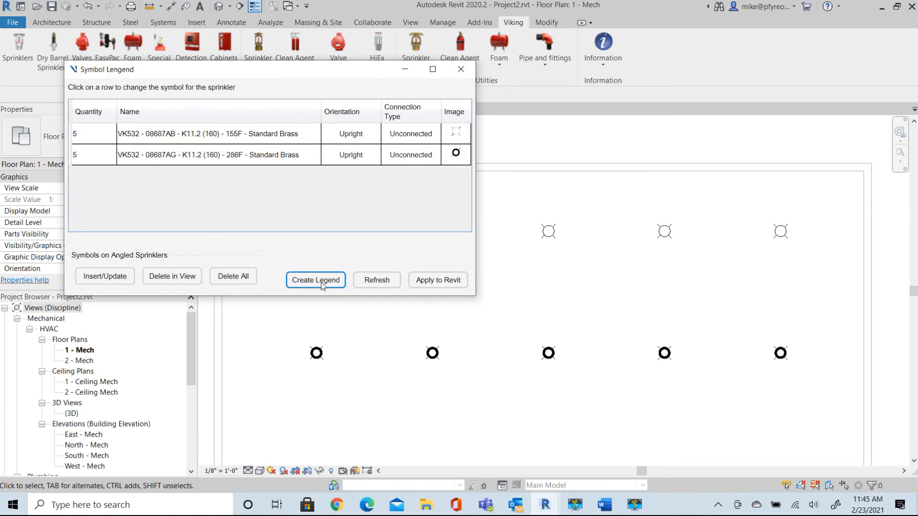
pyautogui.click(315, 280)
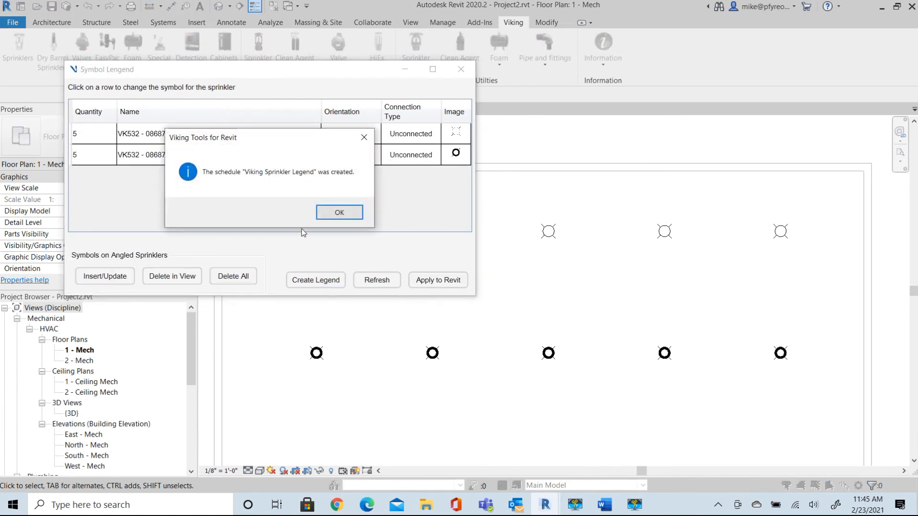
pyautogui.click(339, 212)
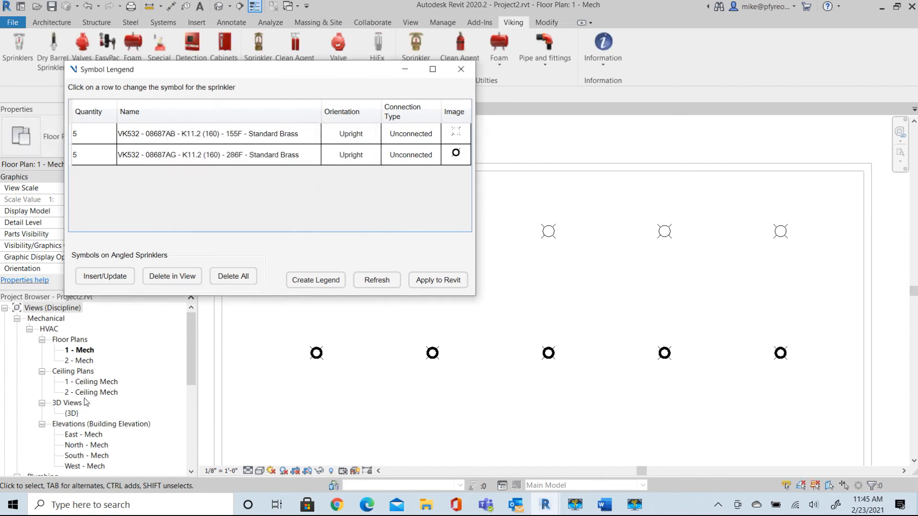
pyautogui.scroll(-3)
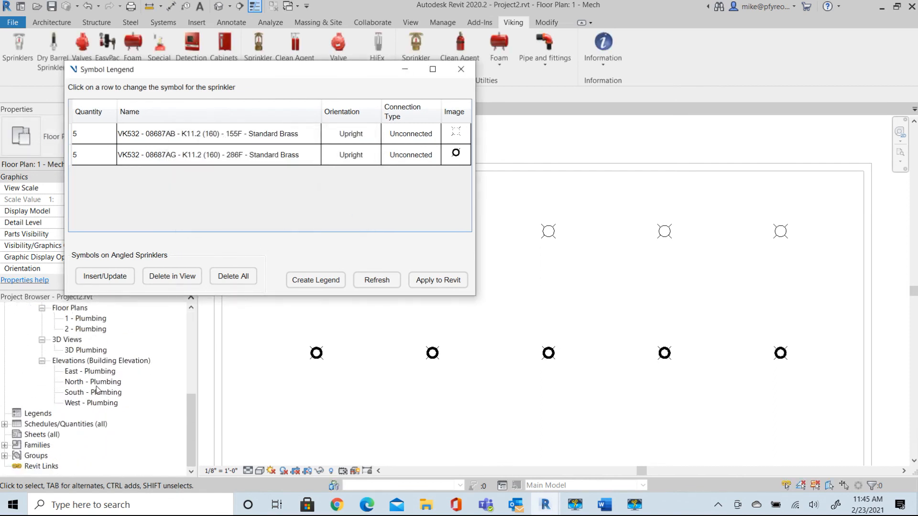
pyautogui.click(460, 68)
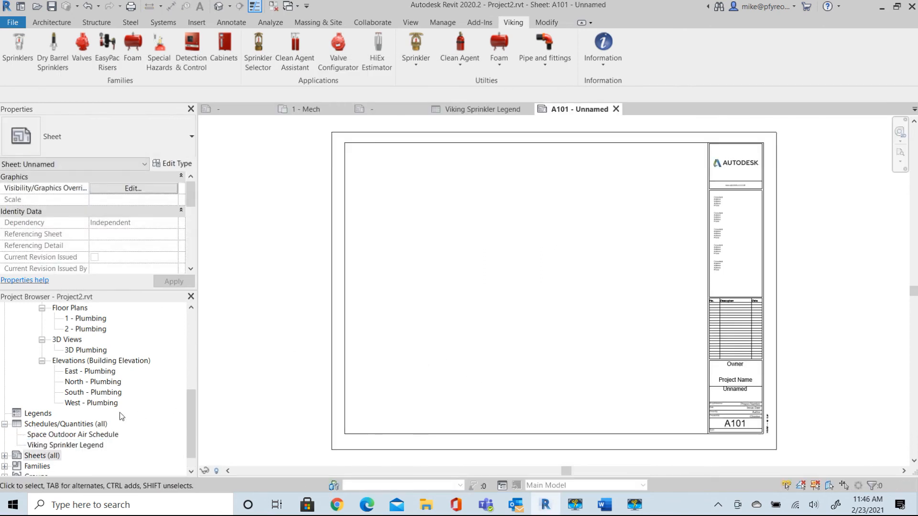
# Place the Viking Sprinkler Legend on A101 and widen its columns, including Type, to one-line rows.
pyautogui.click(65, 445)
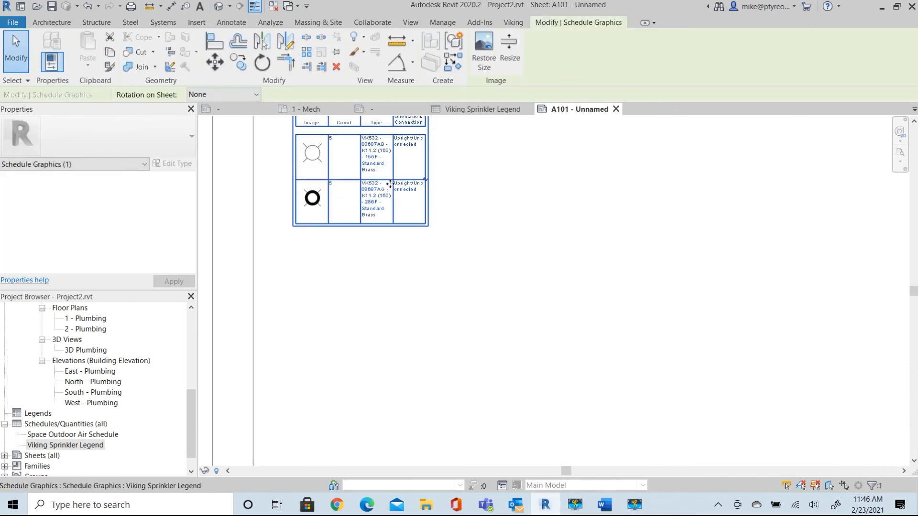
pyautogui.rightClick(389, 186)
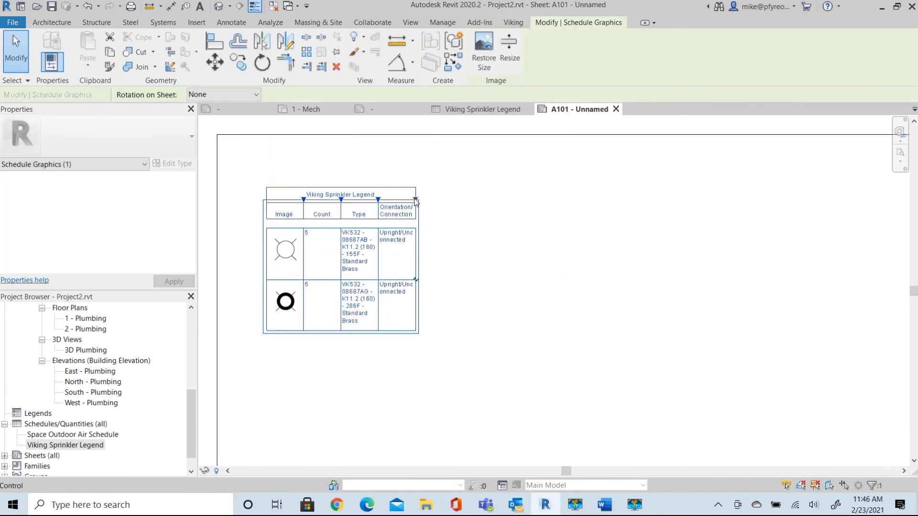
pyautogui.moveTo(415, 202); pyautogui.dragTo(561, 202)
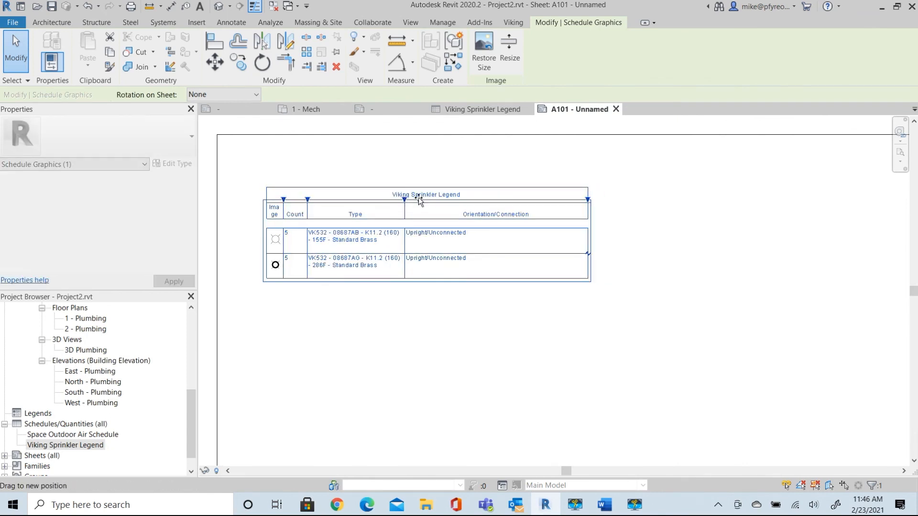
pyautogui.moveTo(587, 199); pyautogui.dragTo(638, 202)
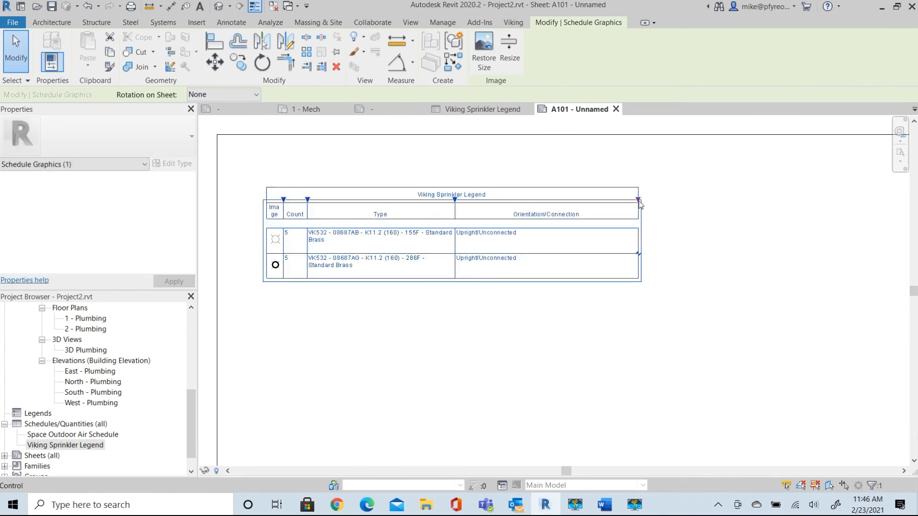
pyautogui.moveTo(638, 200); pyautogui.dragTo(565, 208)
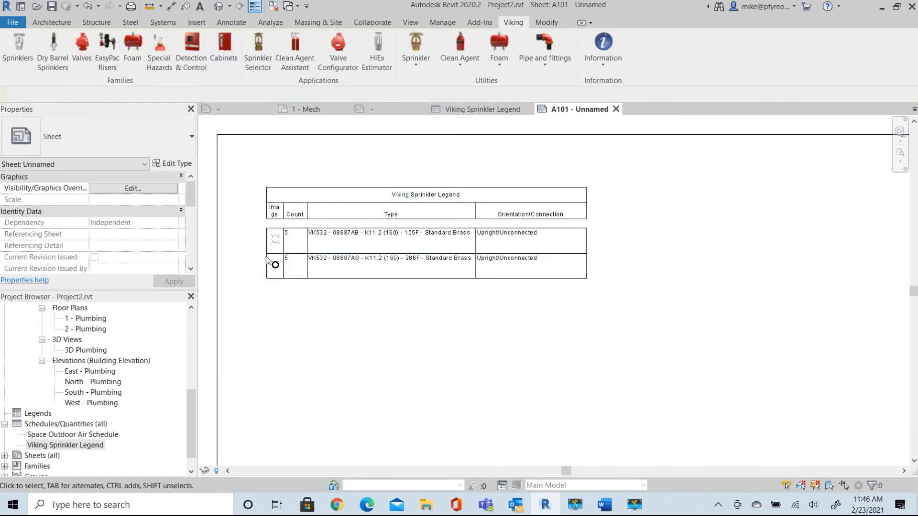
pyautogui.click(274, 239)
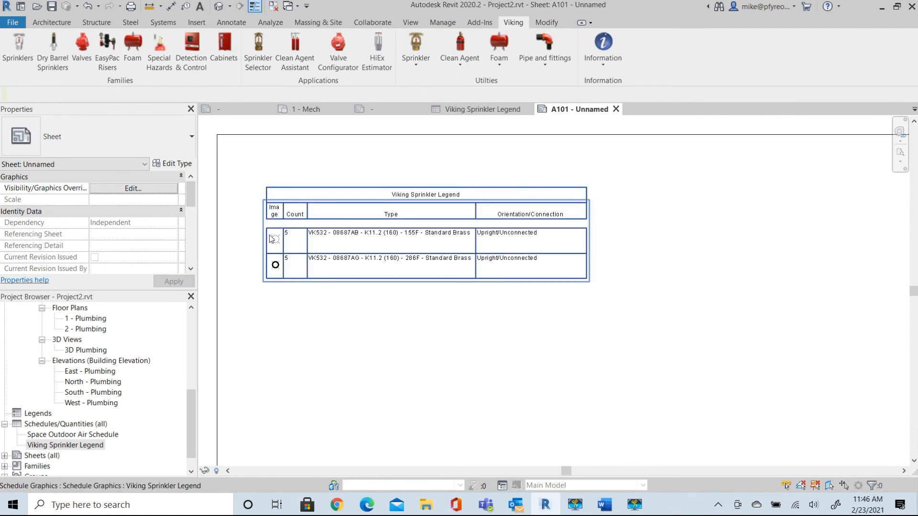